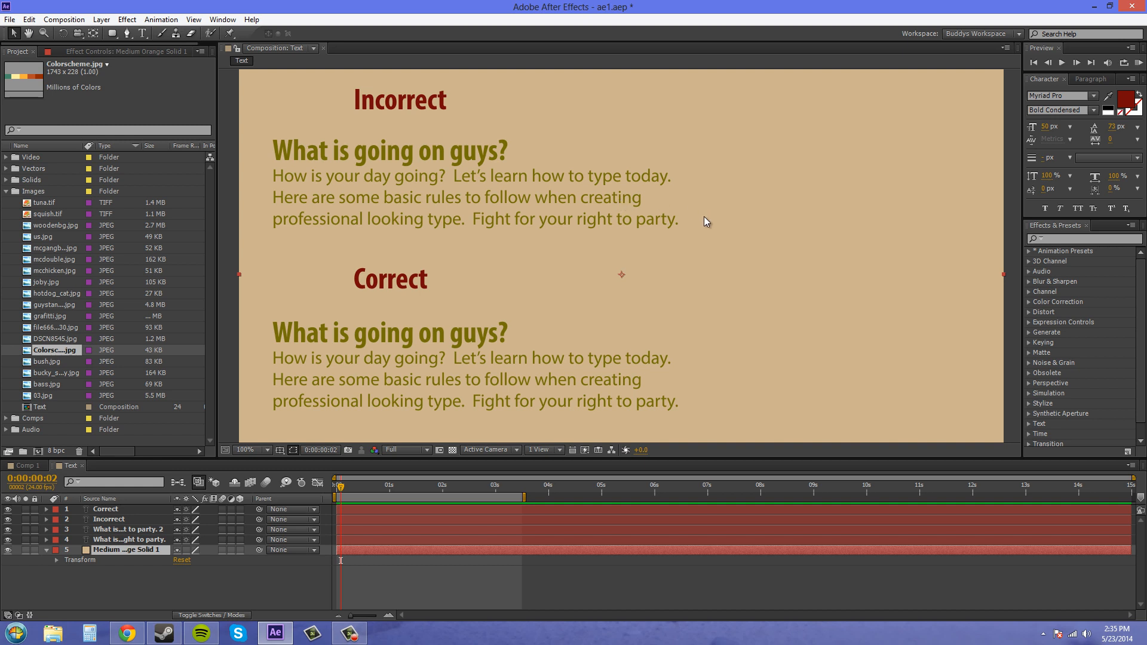
mouse_move(697, 269)
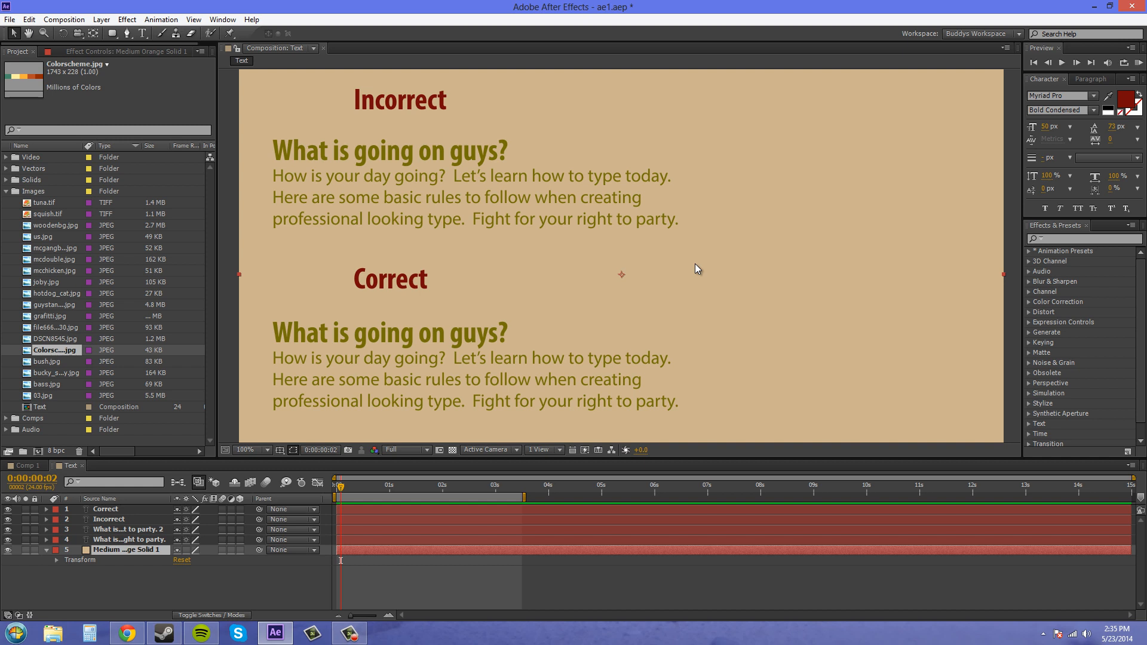
mouse_move(787, 271)
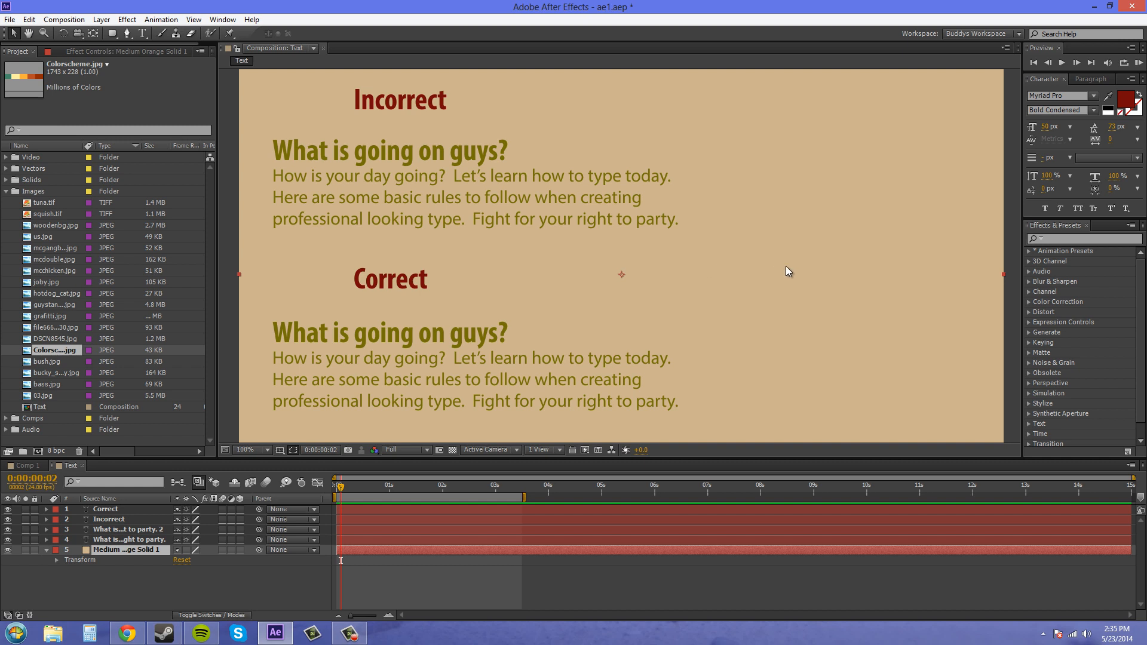
mouse_move(799, 175)
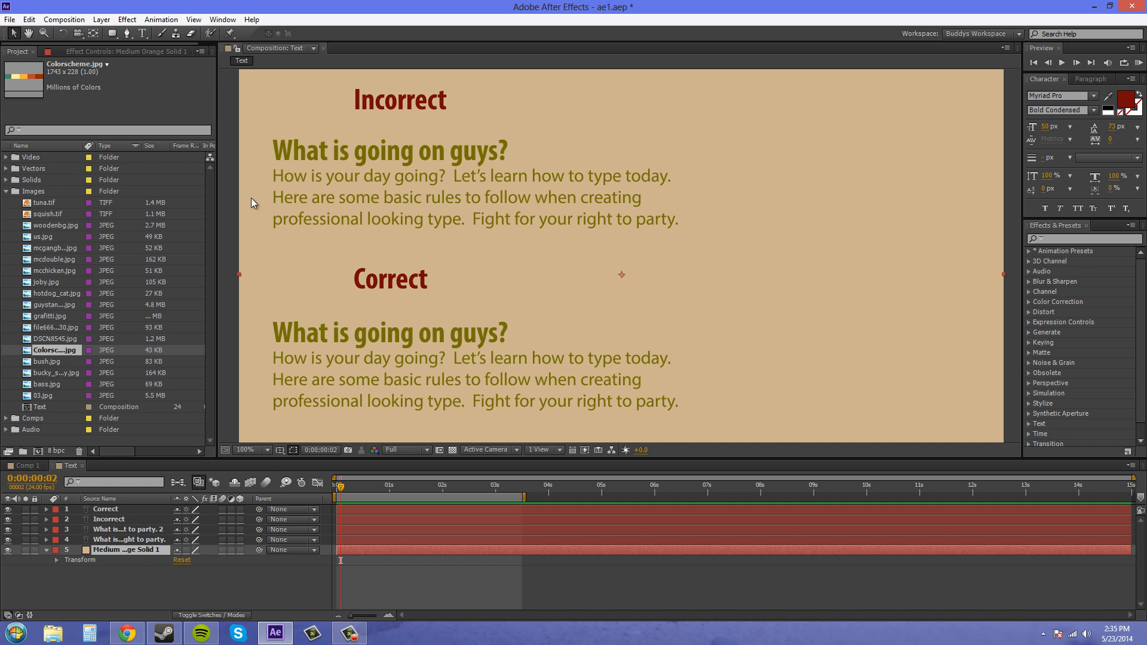
mouse_move(296, 91)
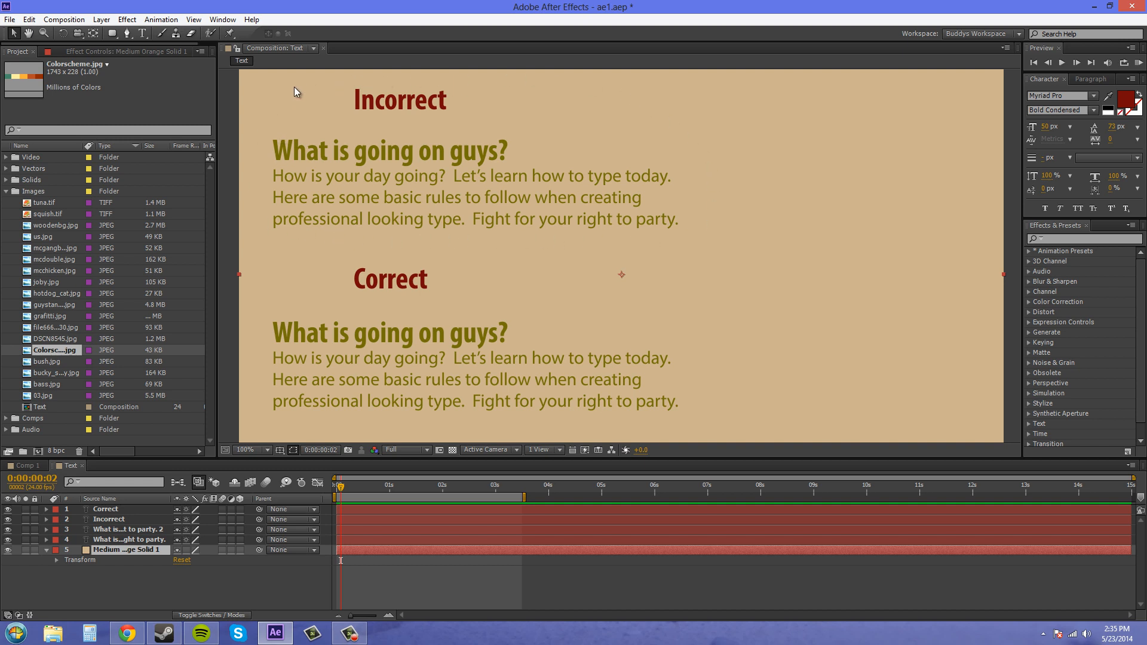
mouse_move(718, 149)
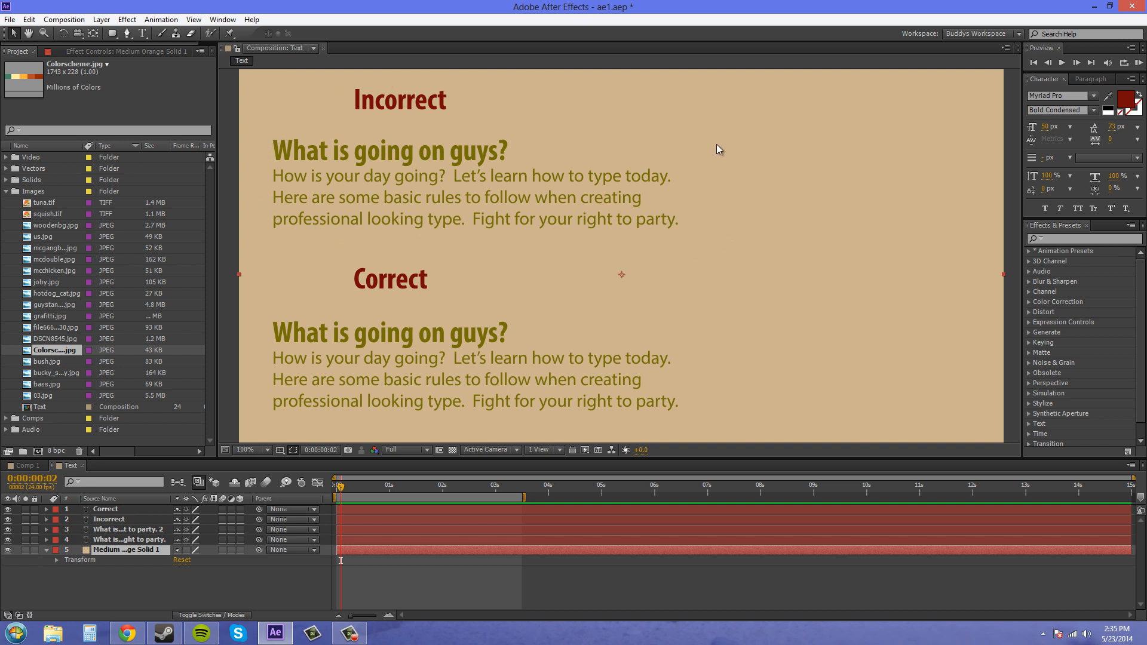
mouse_move(267, 325)
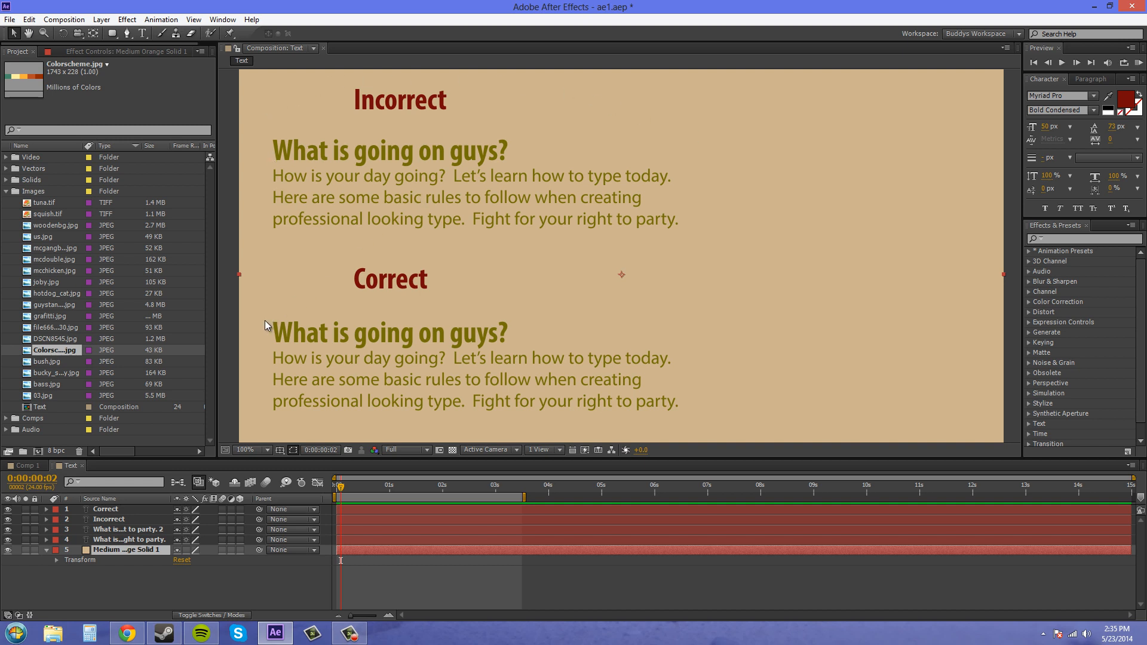
mouse_move(543, 291)
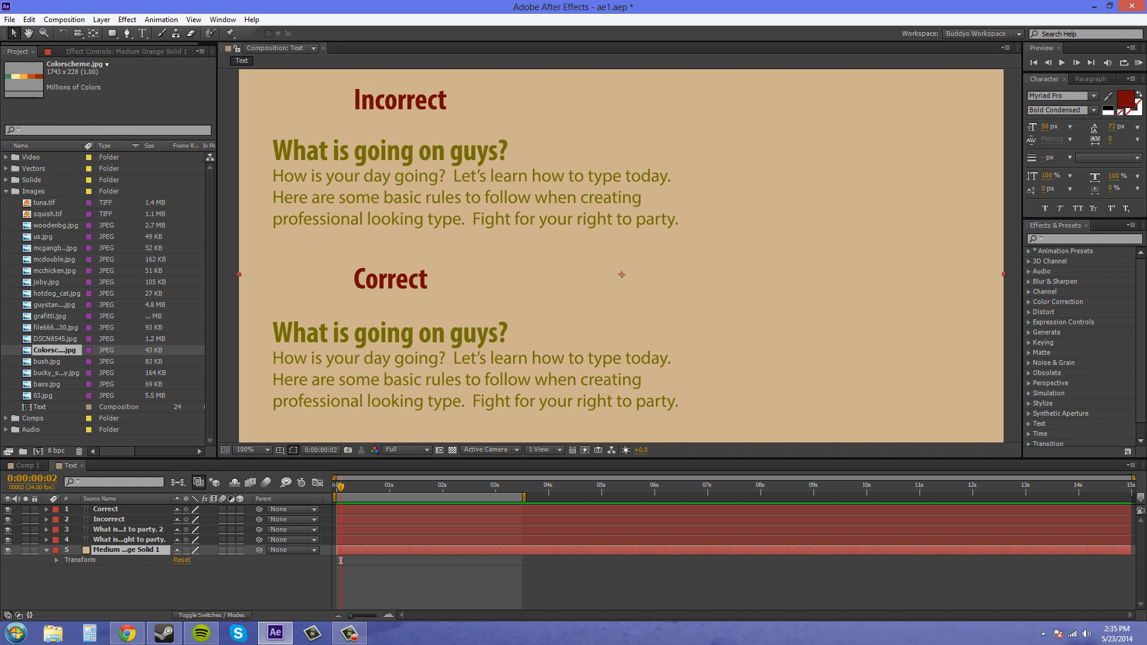
mouse_move(706, 240)
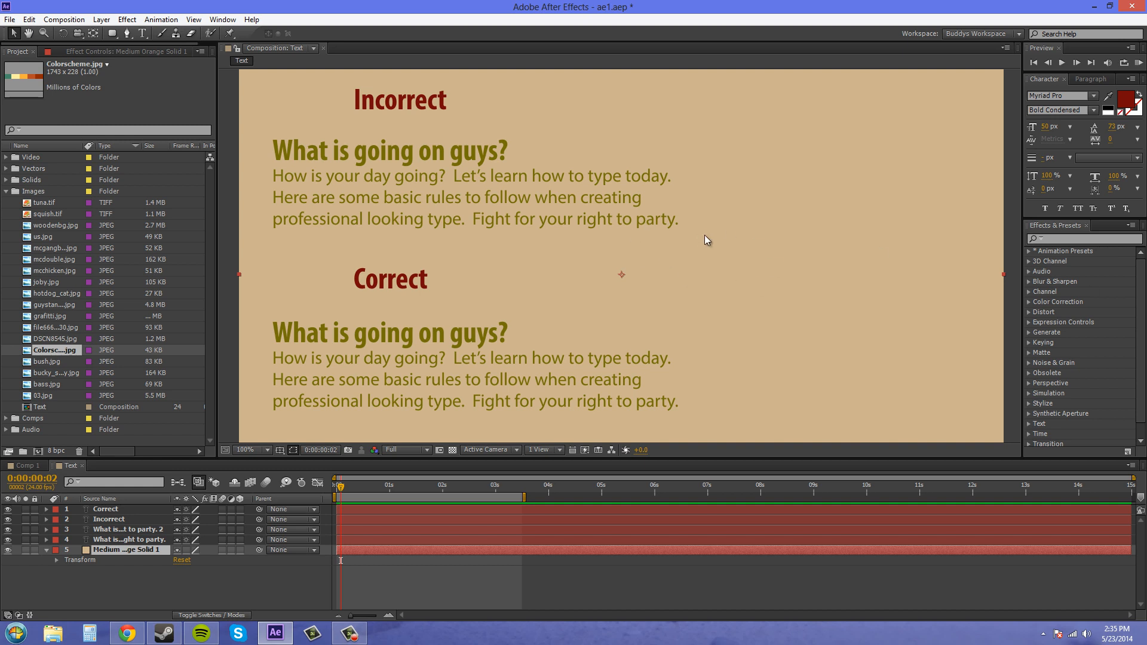
mouse_move(760, 263)
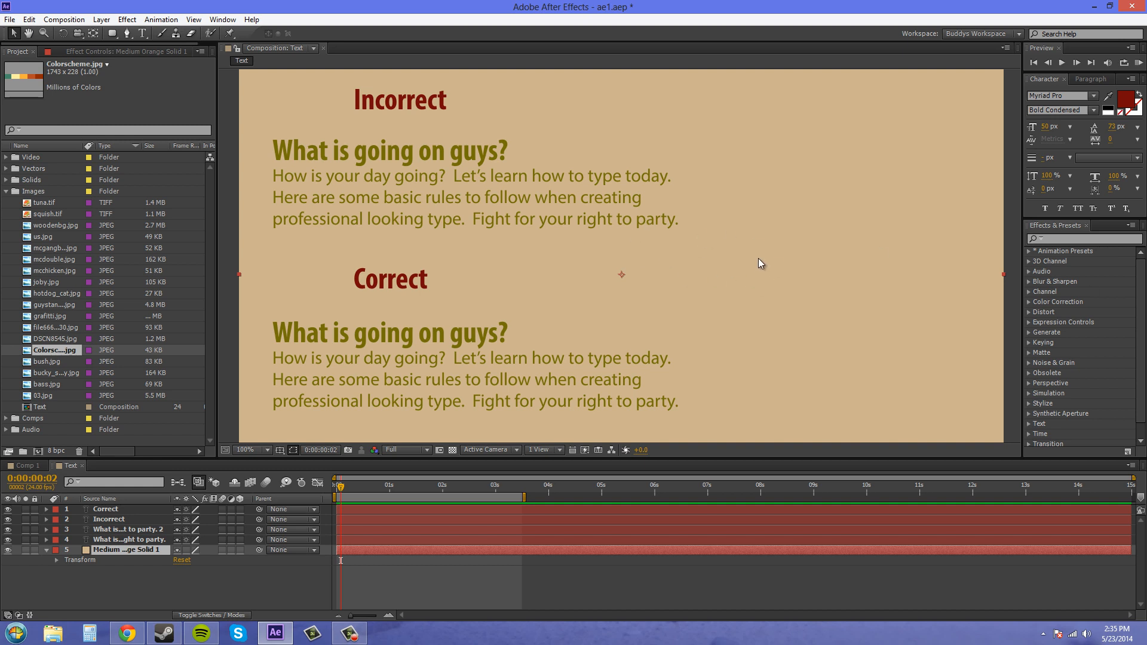
mouse_move(737, 254)
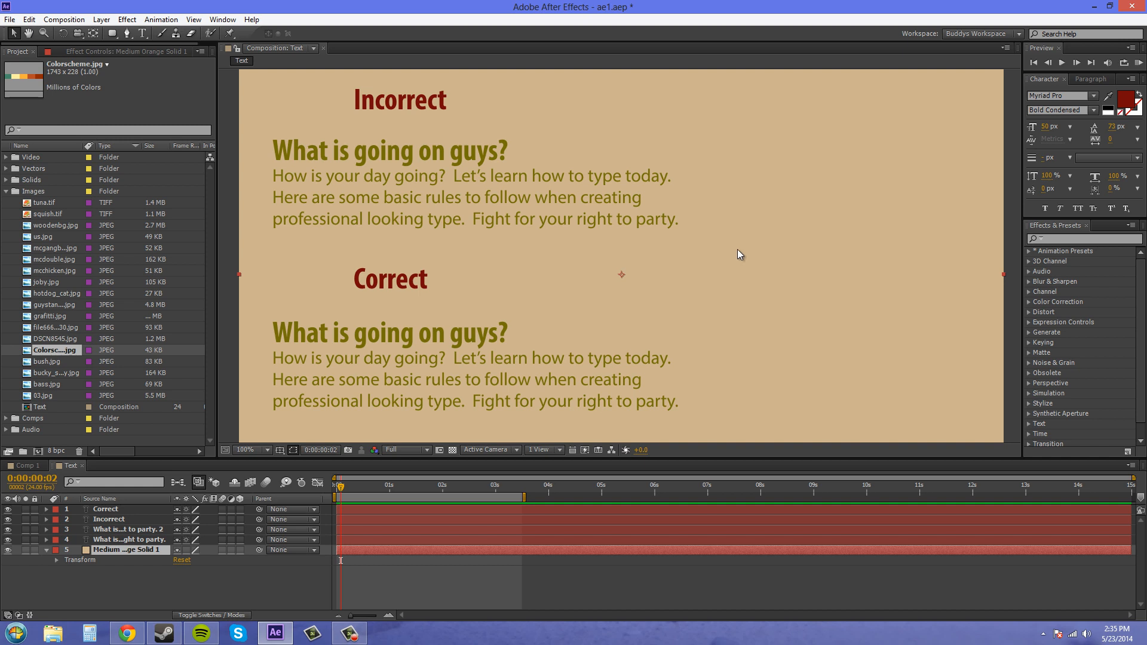
mouse_move(380, 318)
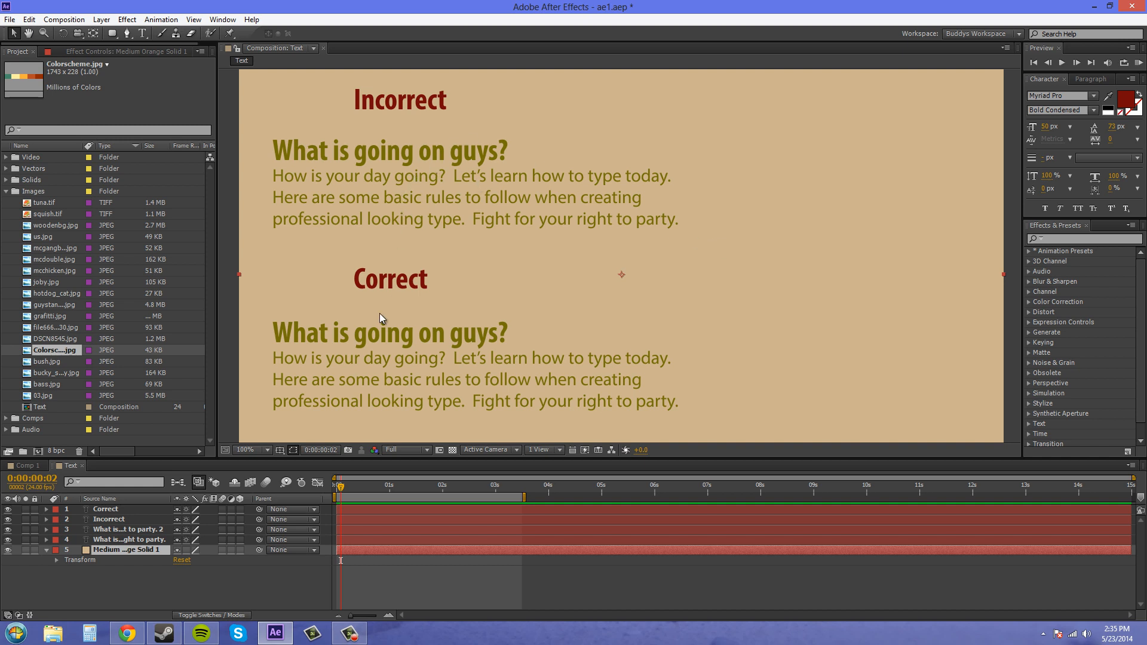
mouse_move(391, 164)
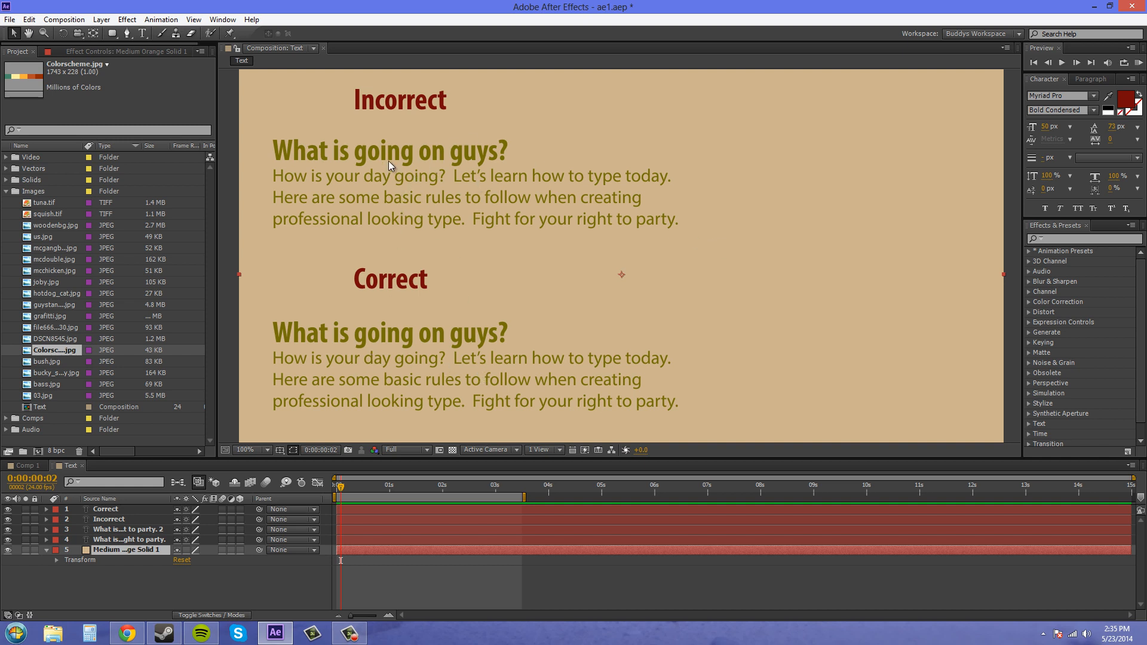
mouse_move(551, 215)
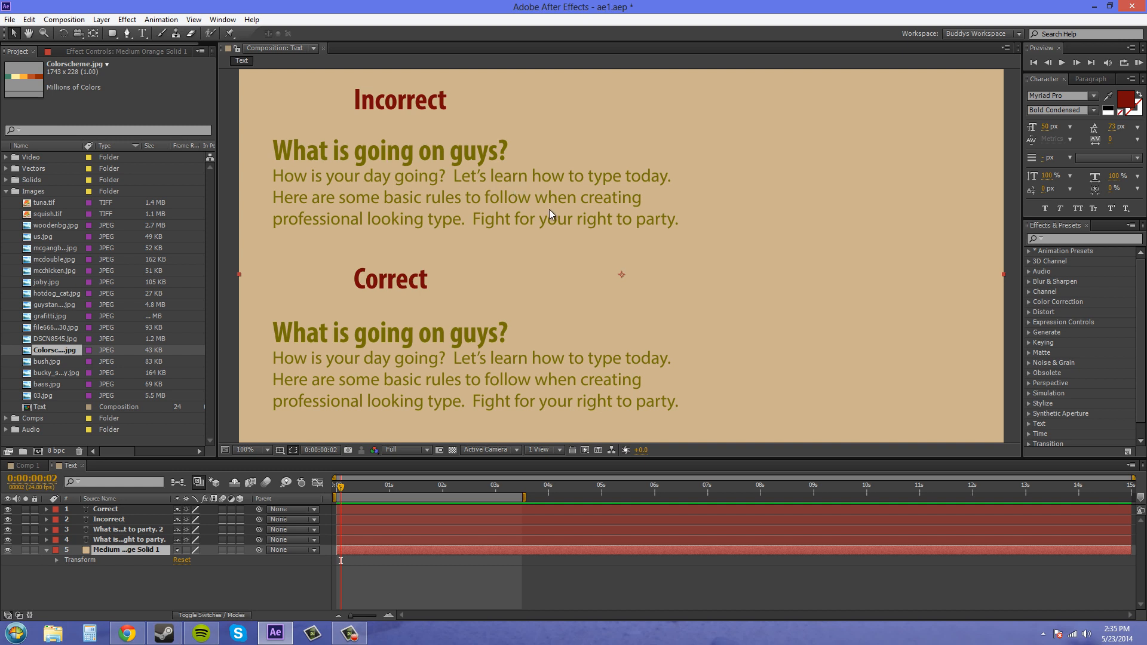
mouse_move(467, 181)
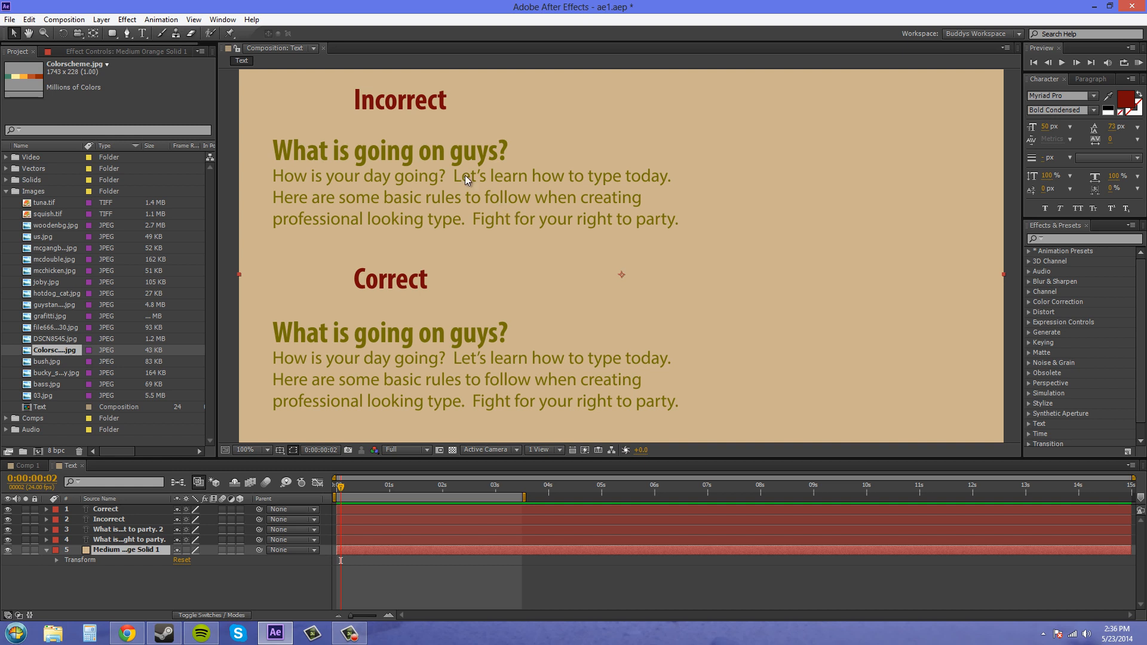
mouse_move(454, 188)
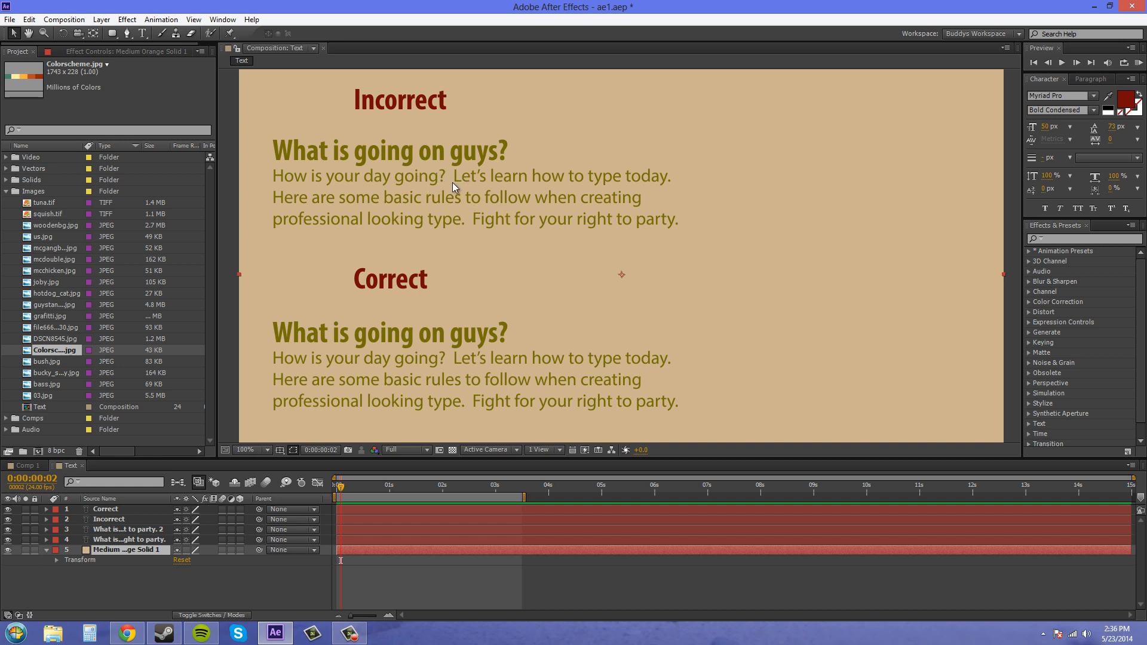
mouse_move(559, 186)
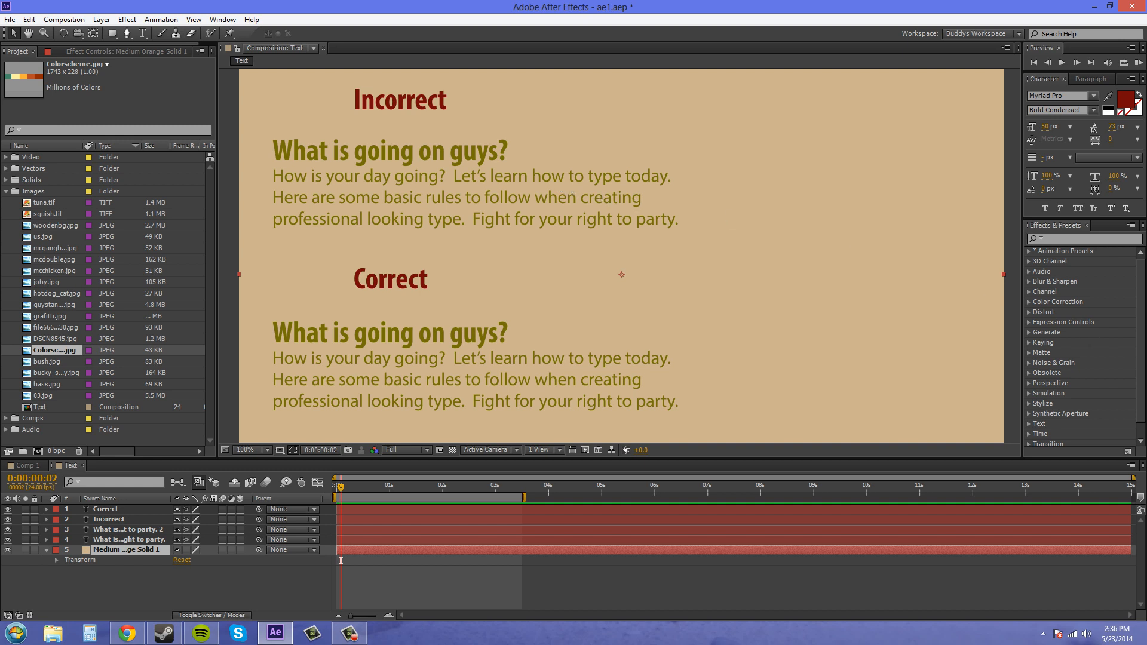
mouse_move(669, 228)
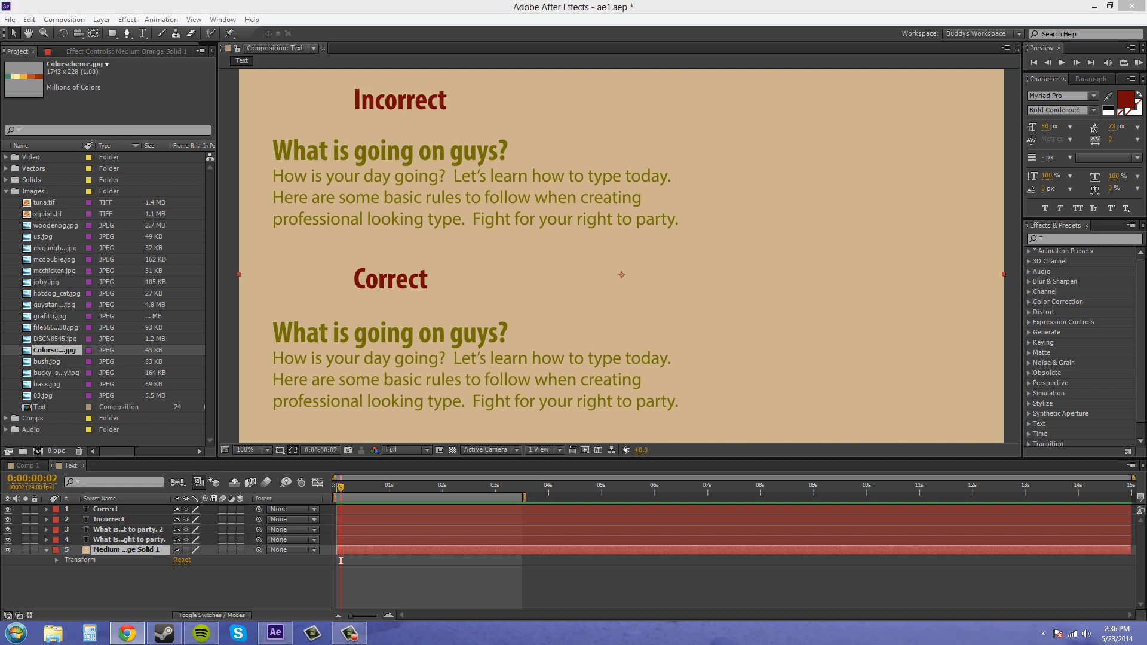
mouse_move(619, 274)
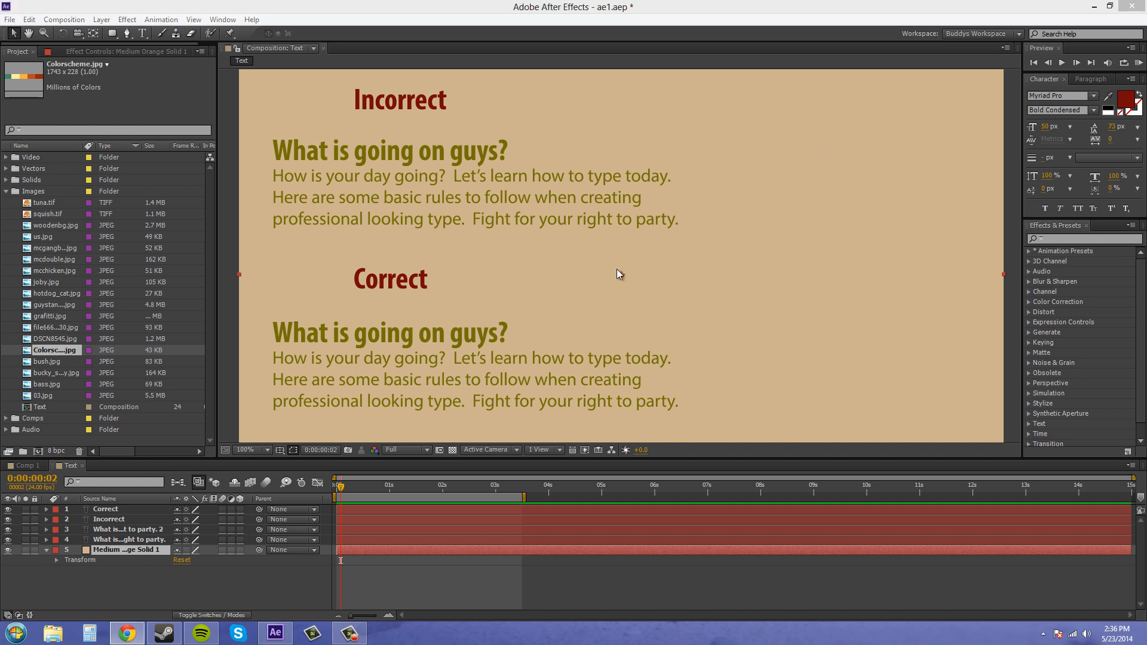
mouse_move(645, 324)
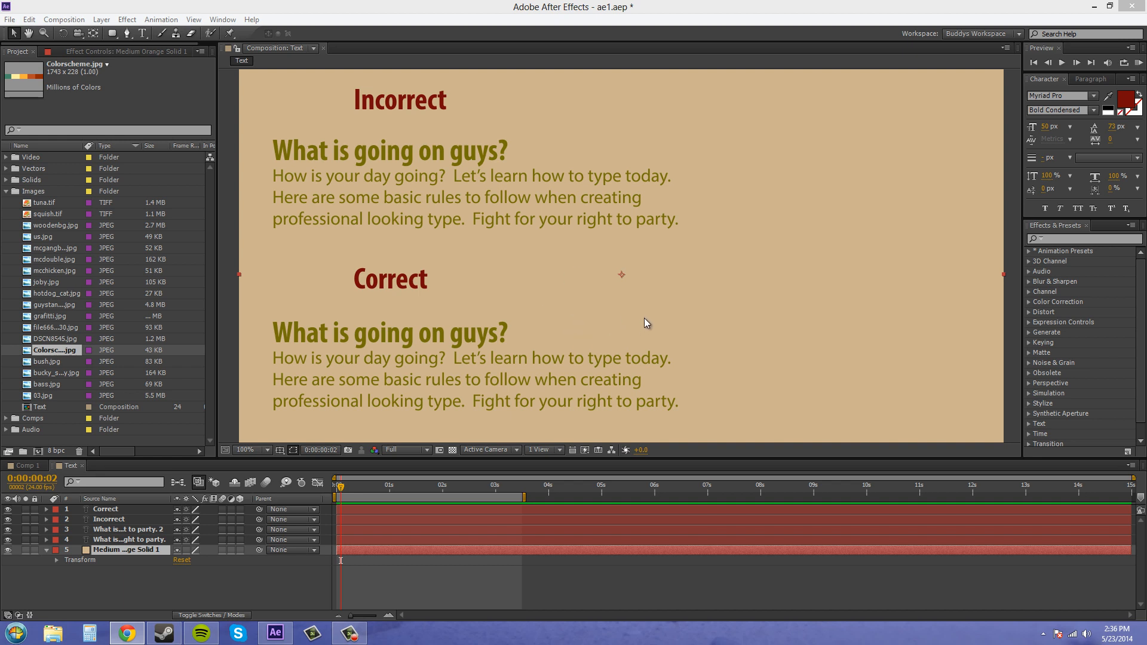
mouse_move(645, 323)
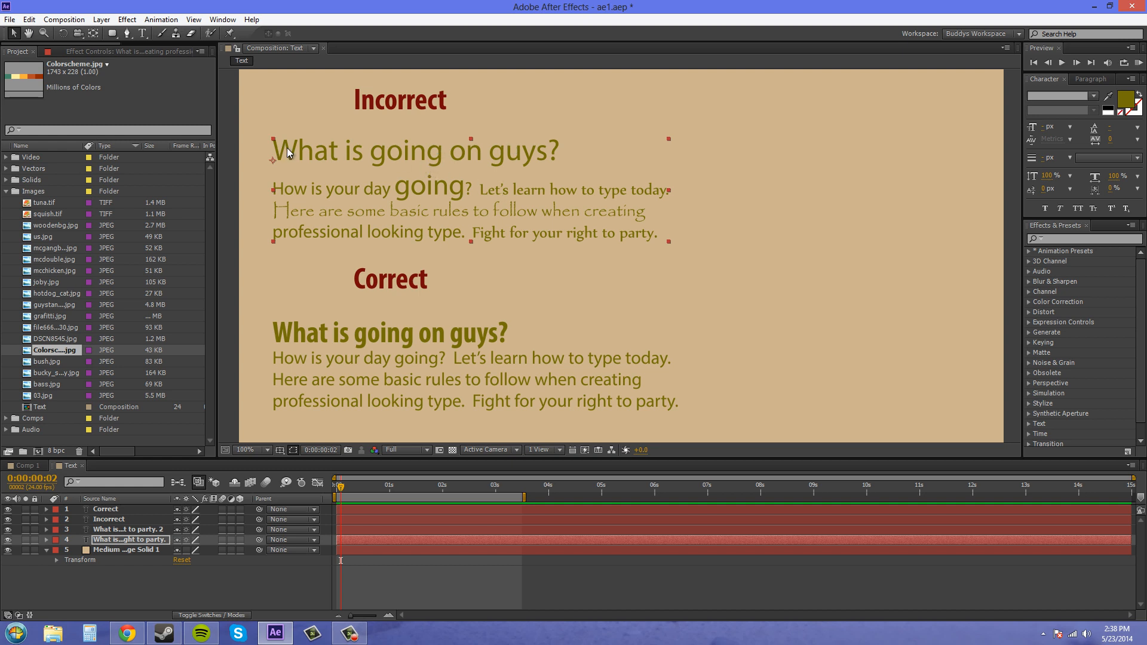
mouse_move(282, 197)
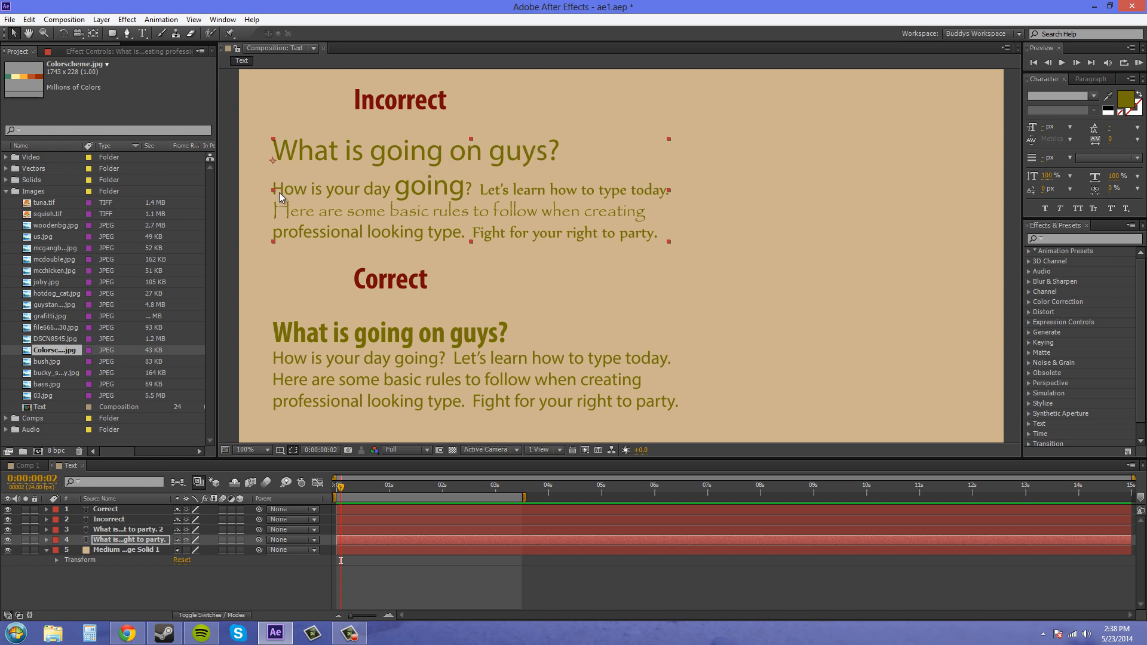
mouse_move(428, 178)
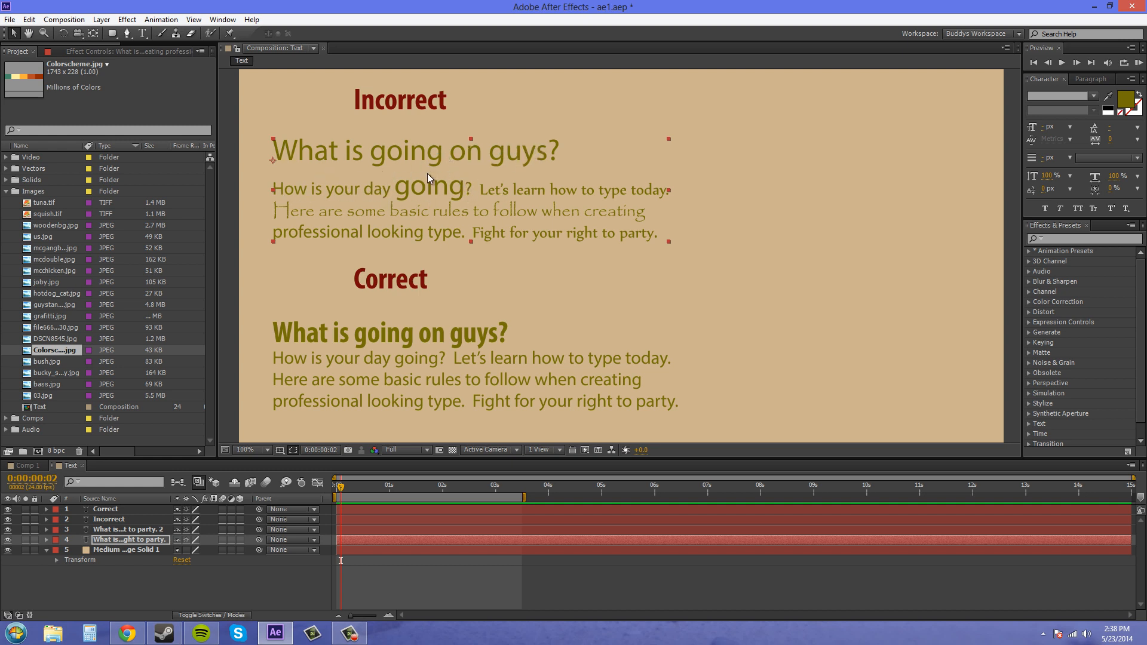
mouse_move(448, 196)
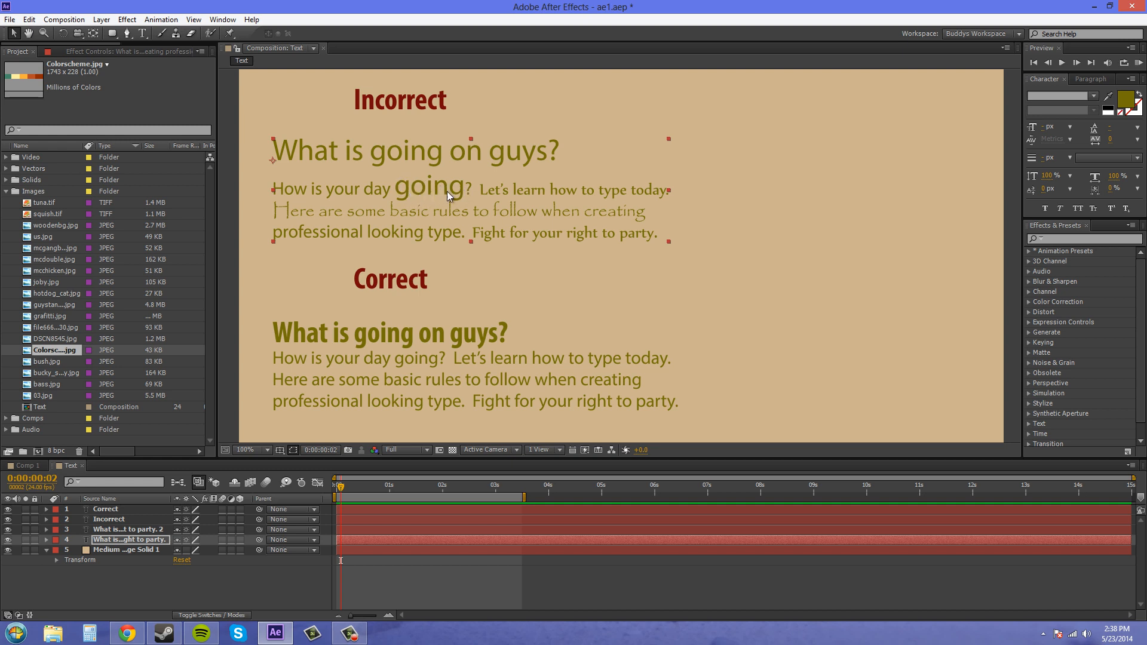
mouse_move(514, 193)
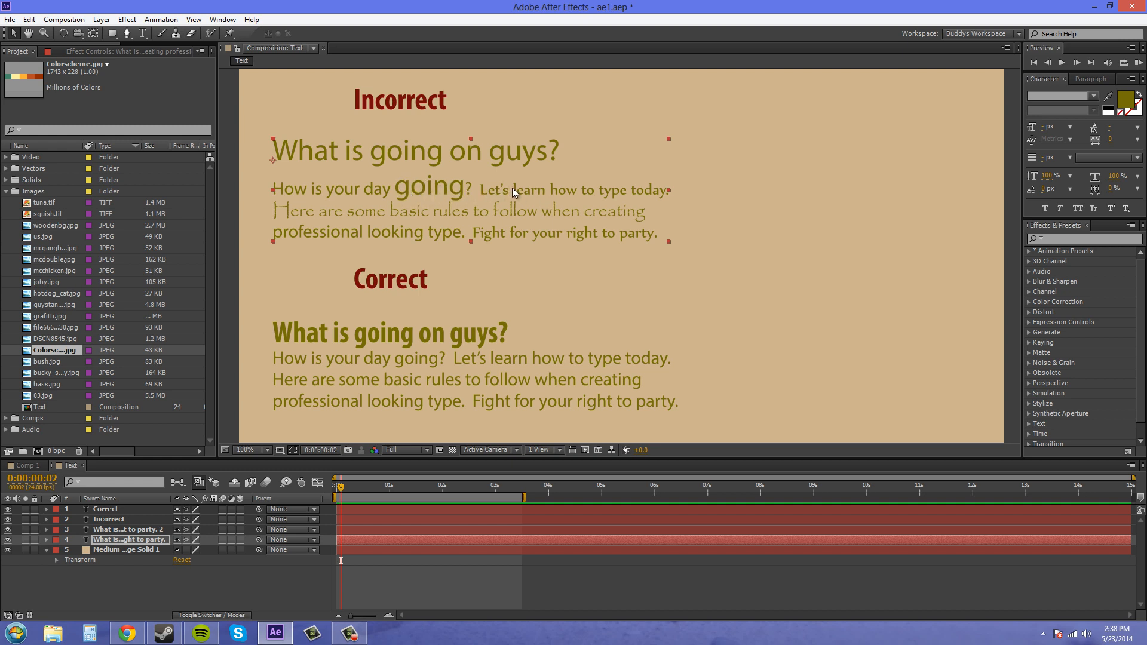
mouse_move(307, 215)
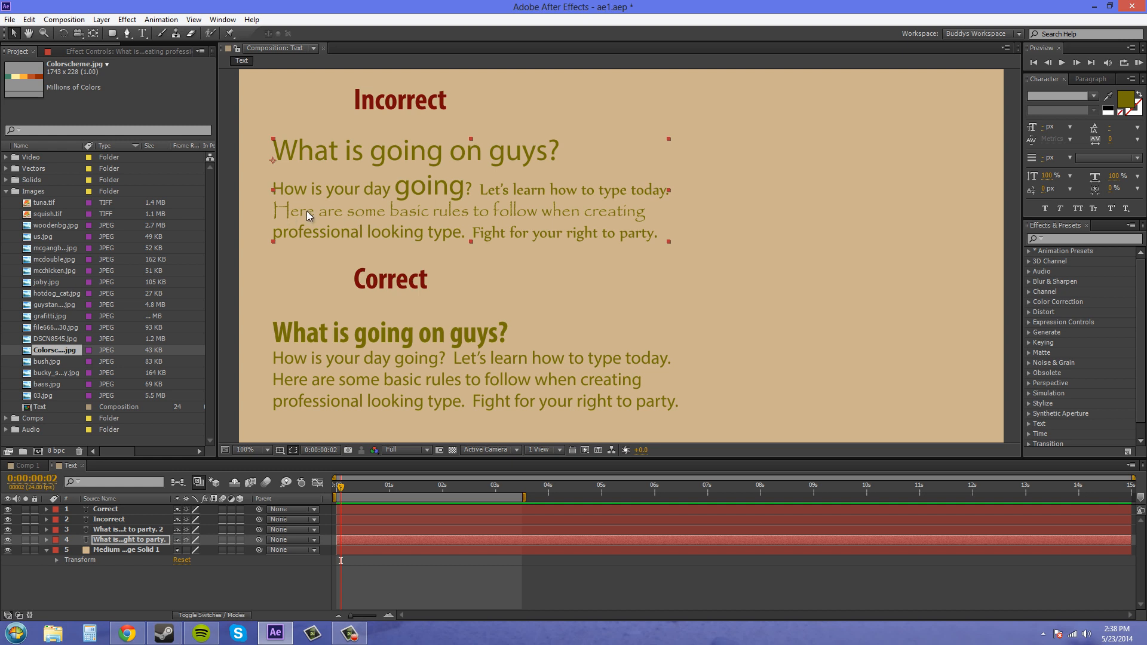
mouse_move(604, 220)
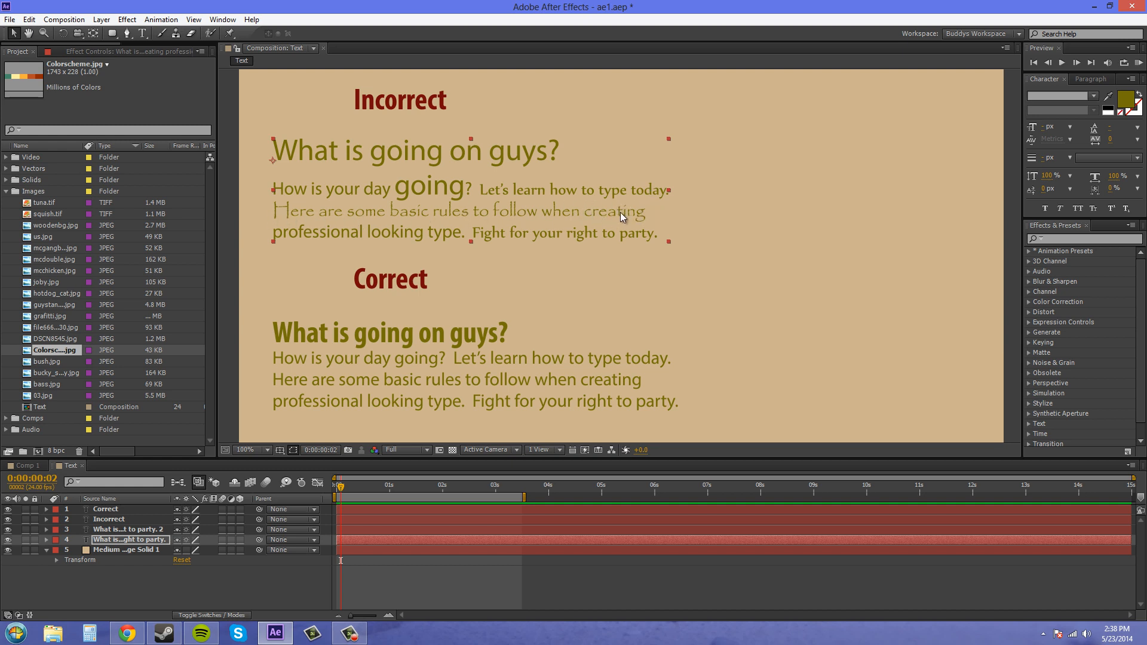
mouse_move(350, 235)
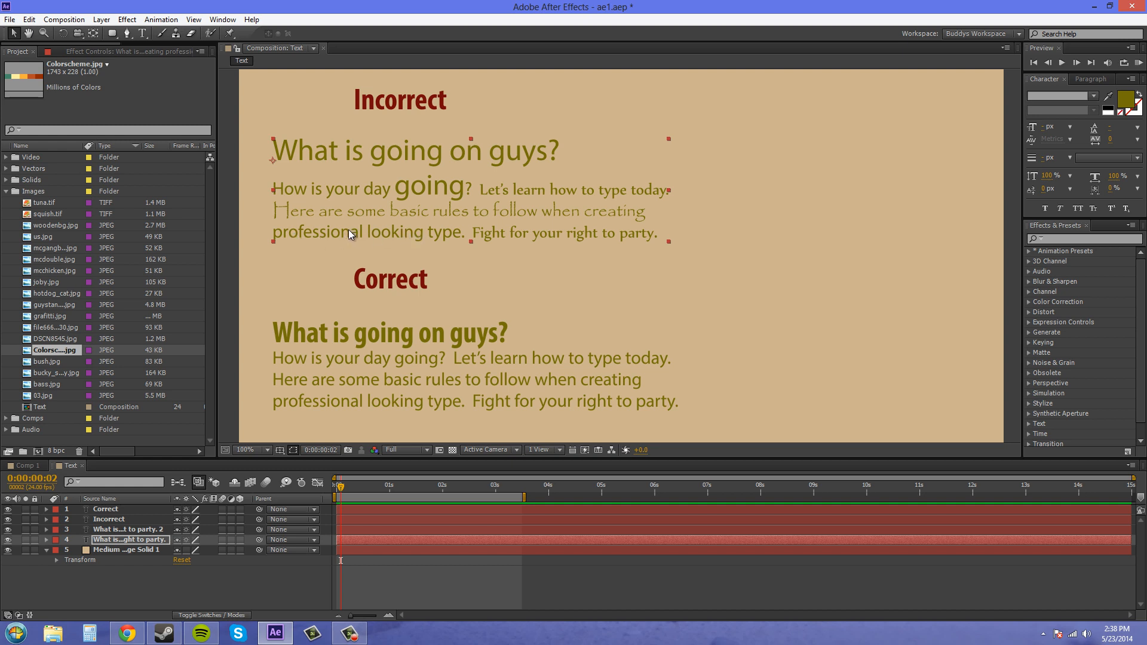
mouse_move(554, 242)
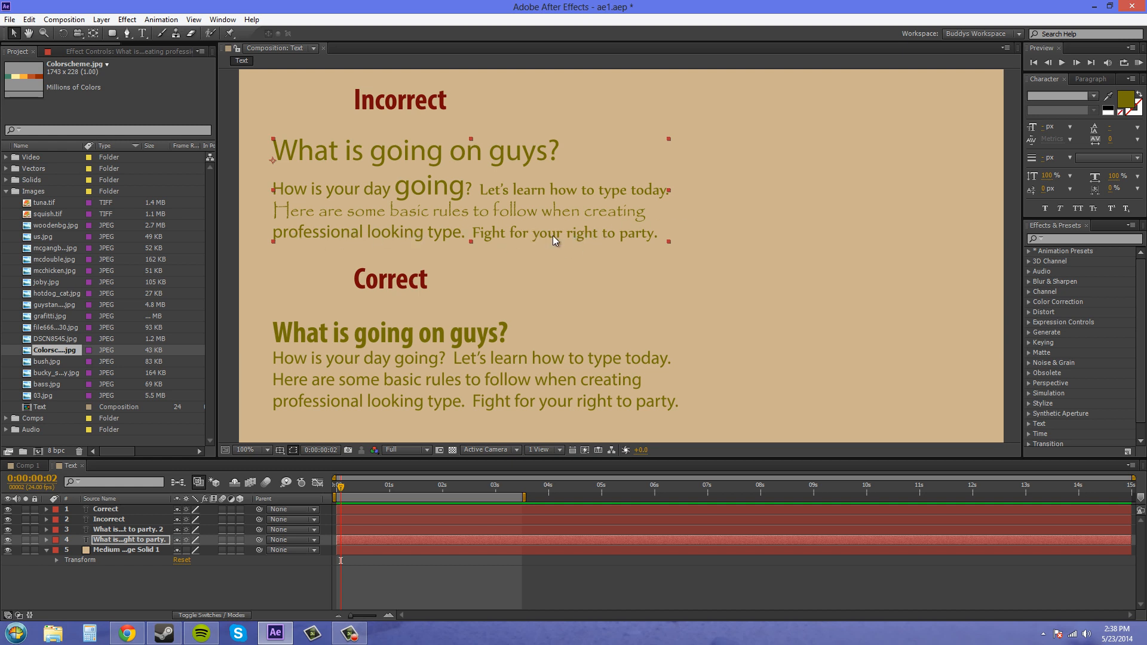
mouse_move(703, 251)
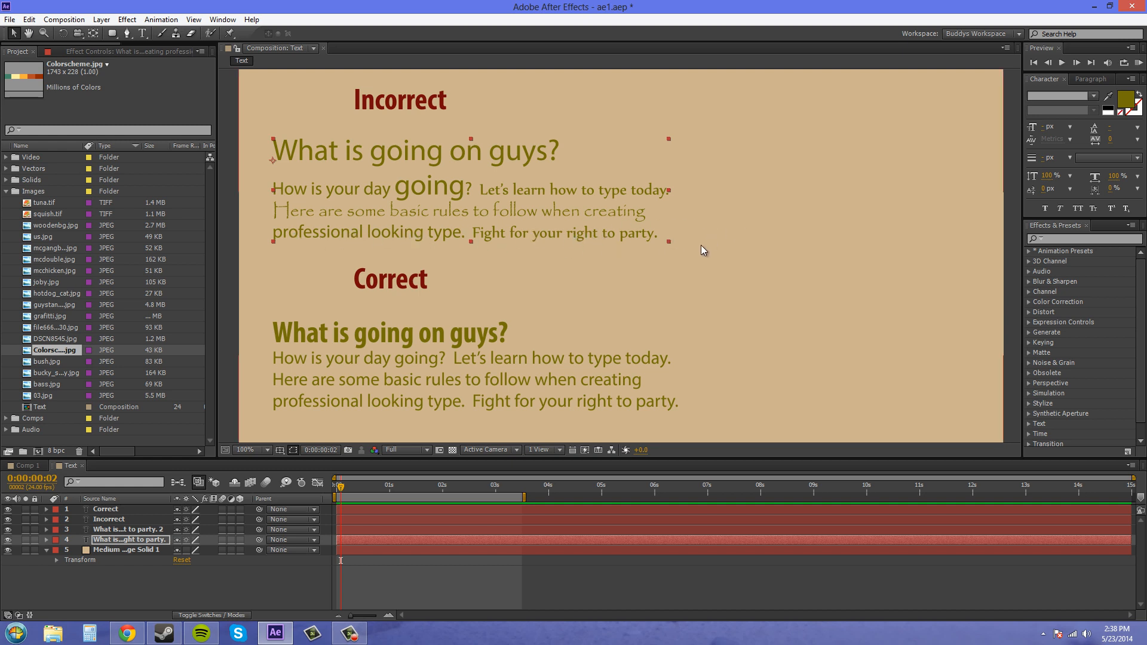
Tighten the Incorrect paragraph's tracking and leading so it reads cramped, then reselect it.
click(130, 550)
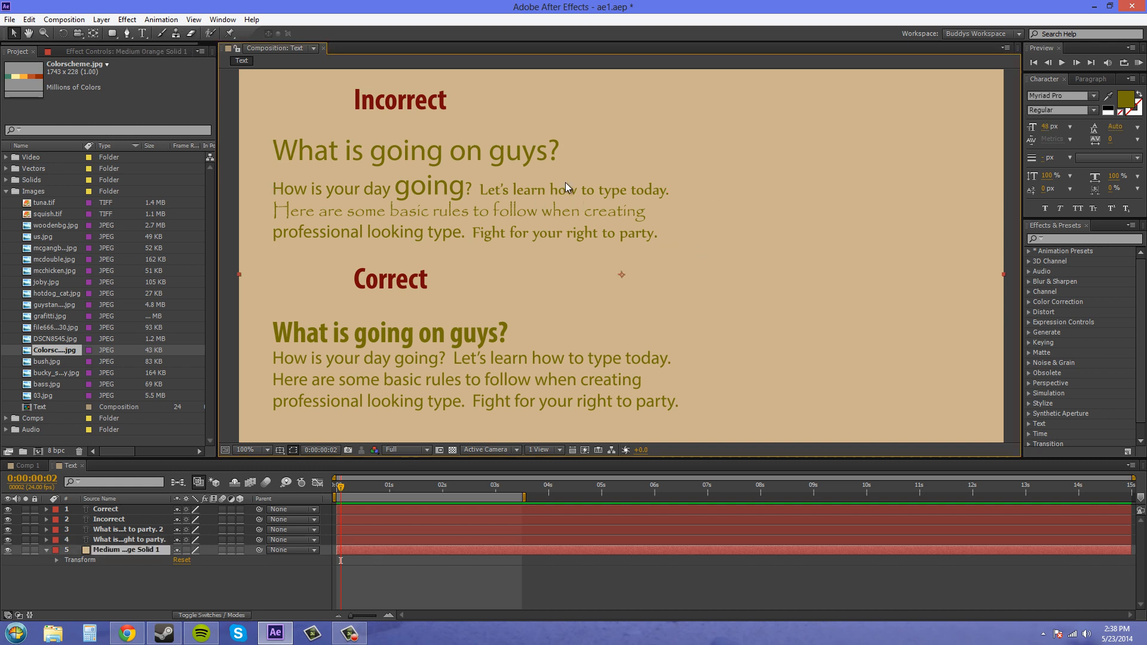
mouse_move(284, 357)
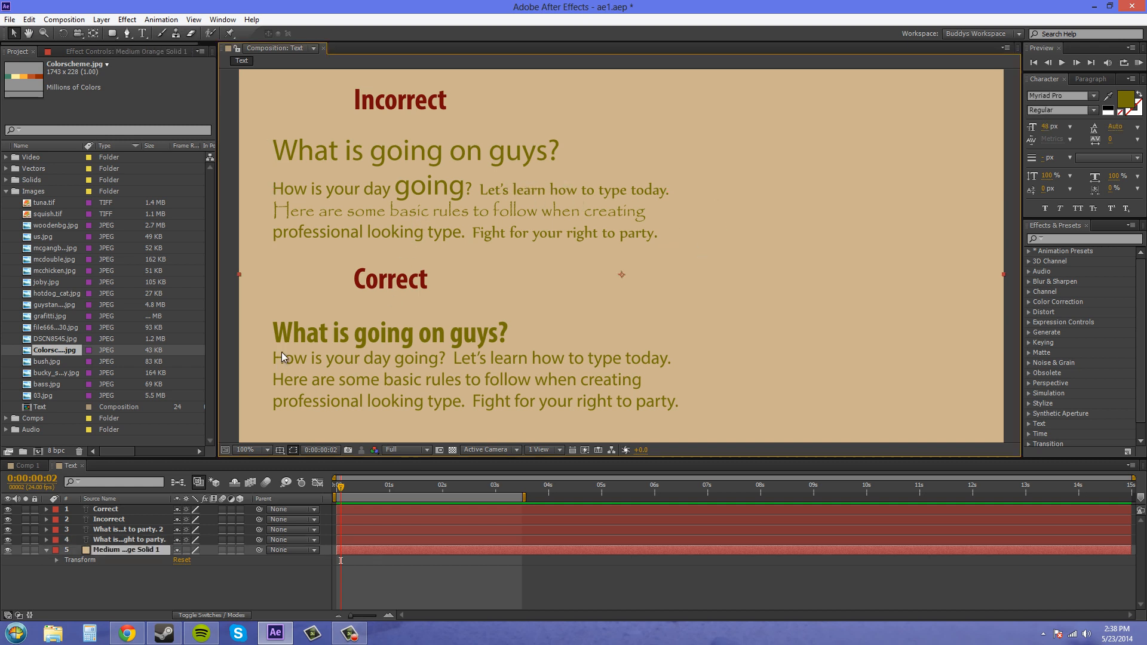
mouse_move(513, 380)
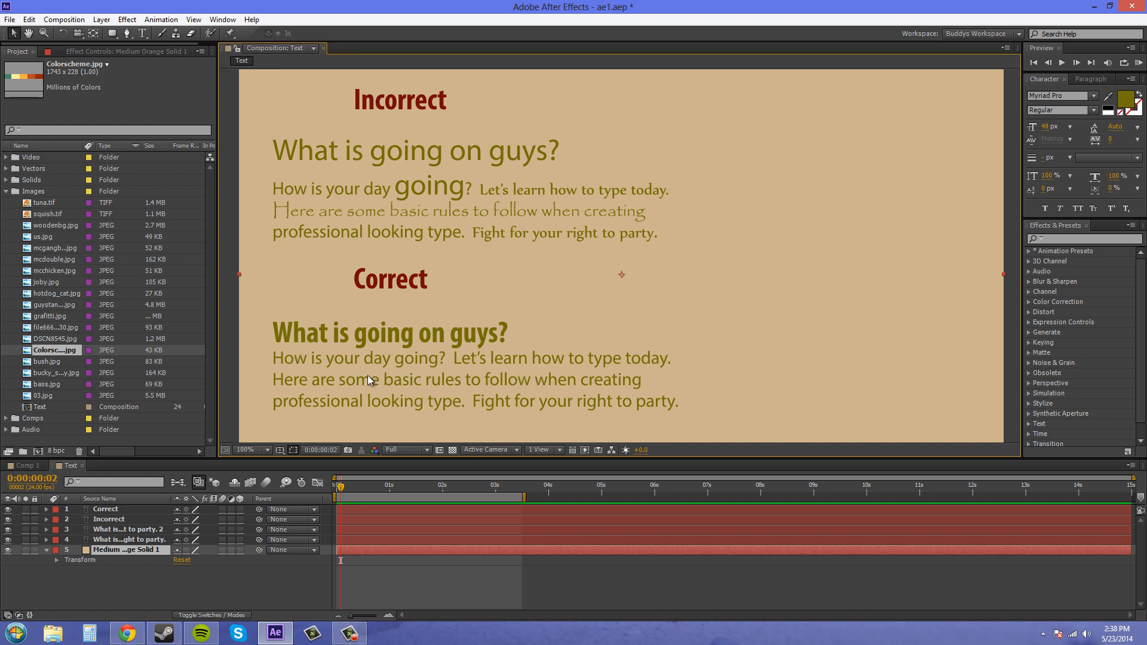
mouse_move(402, 351)
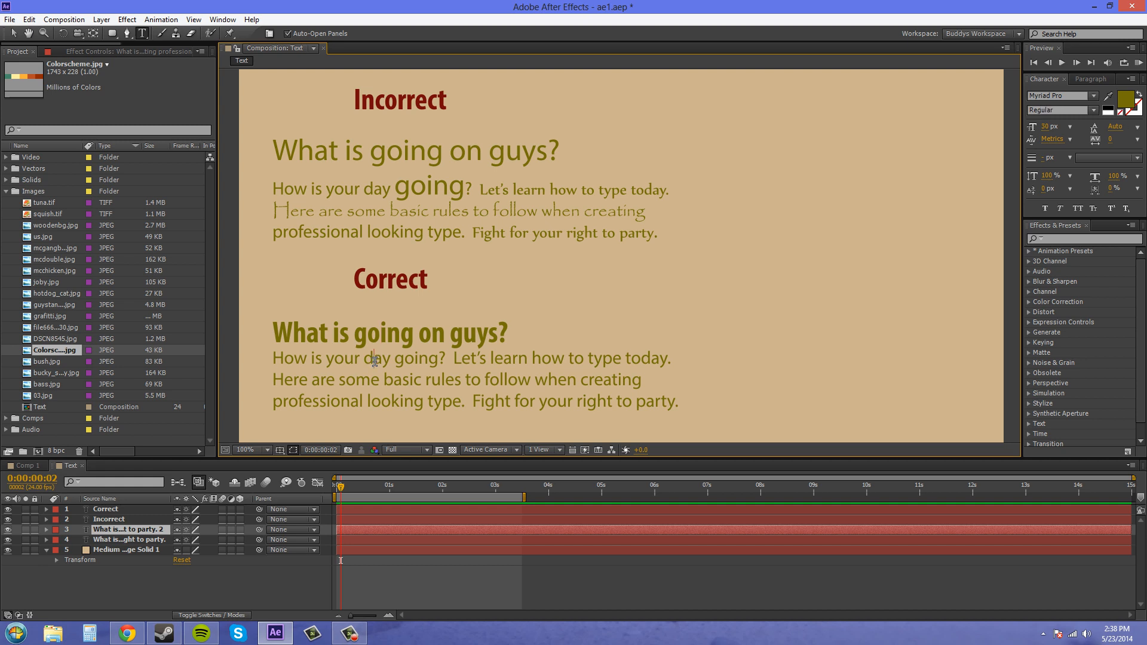
mouse_move(651, 405)
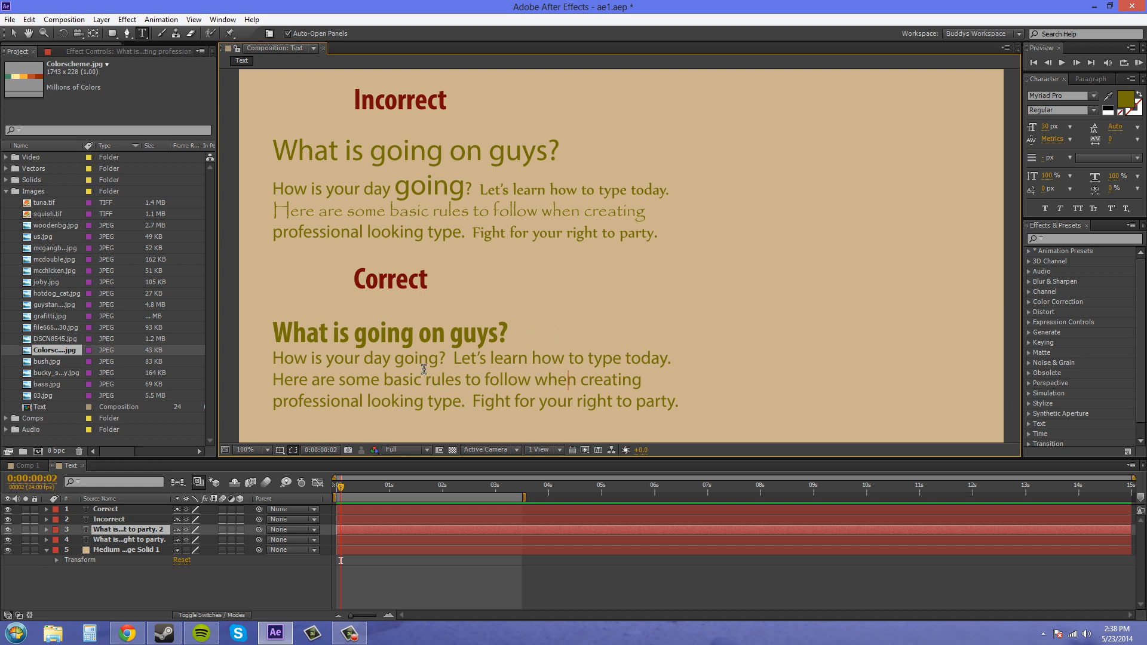
mouse_move(1071, 284)
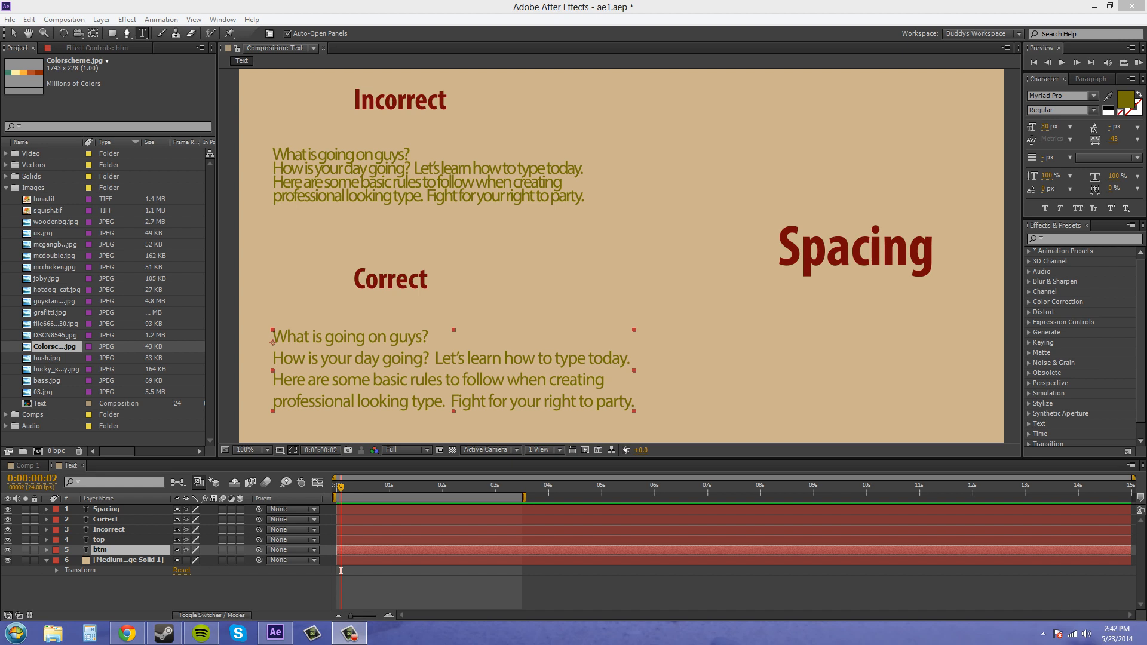
click(414, 167)
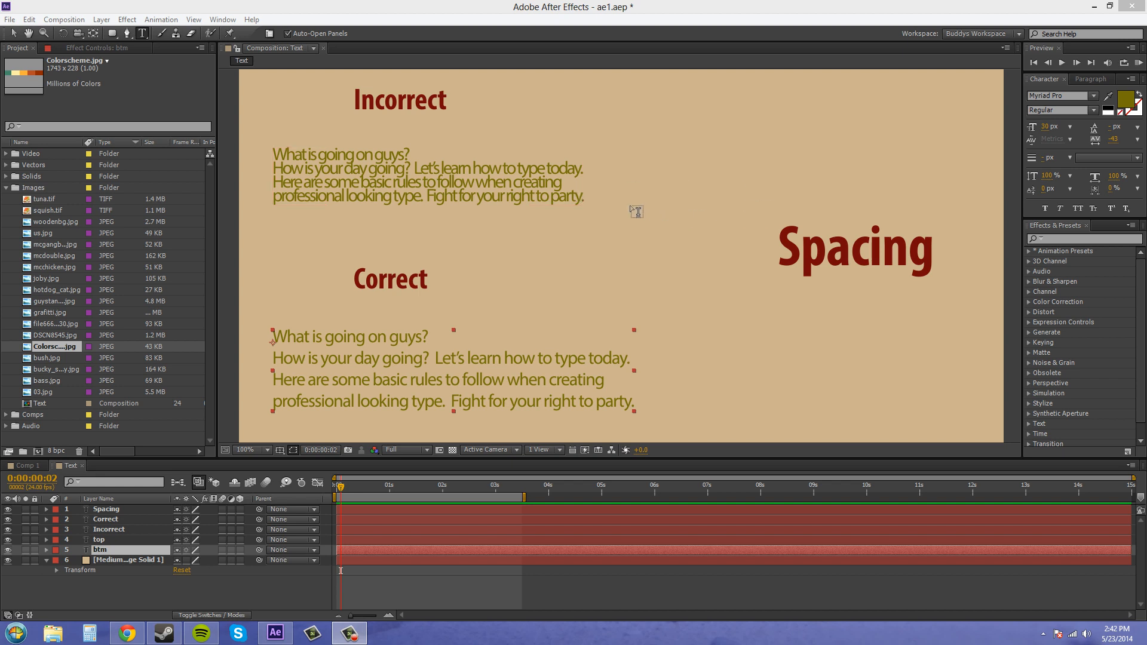
mouse_move(727, 354)
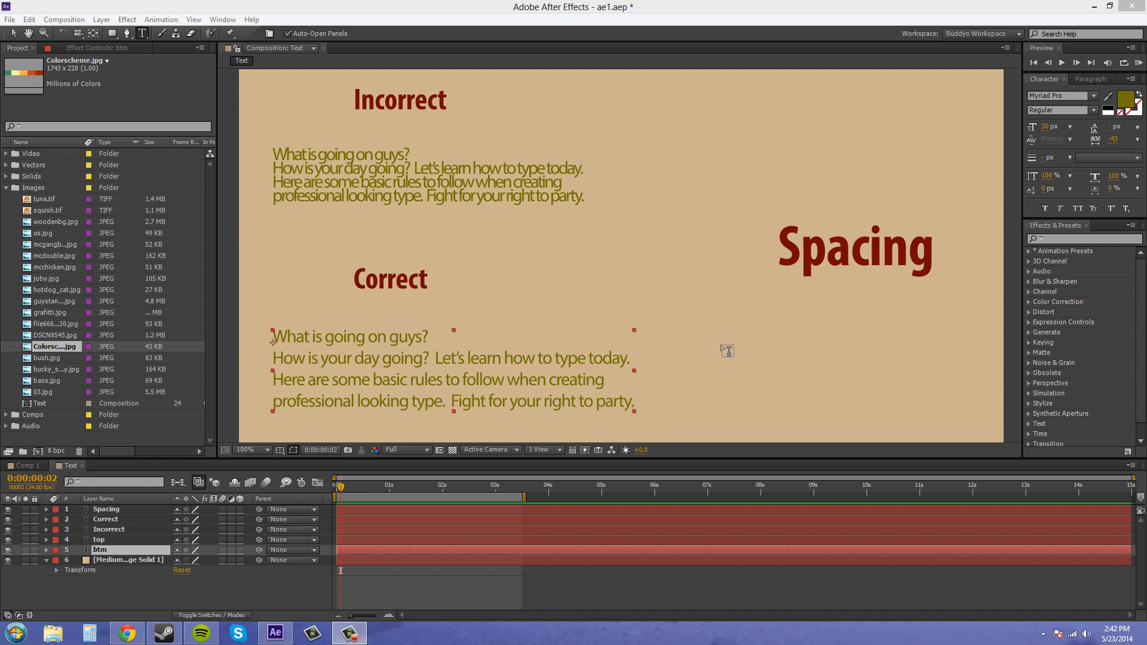
mouse_move(679, 342)
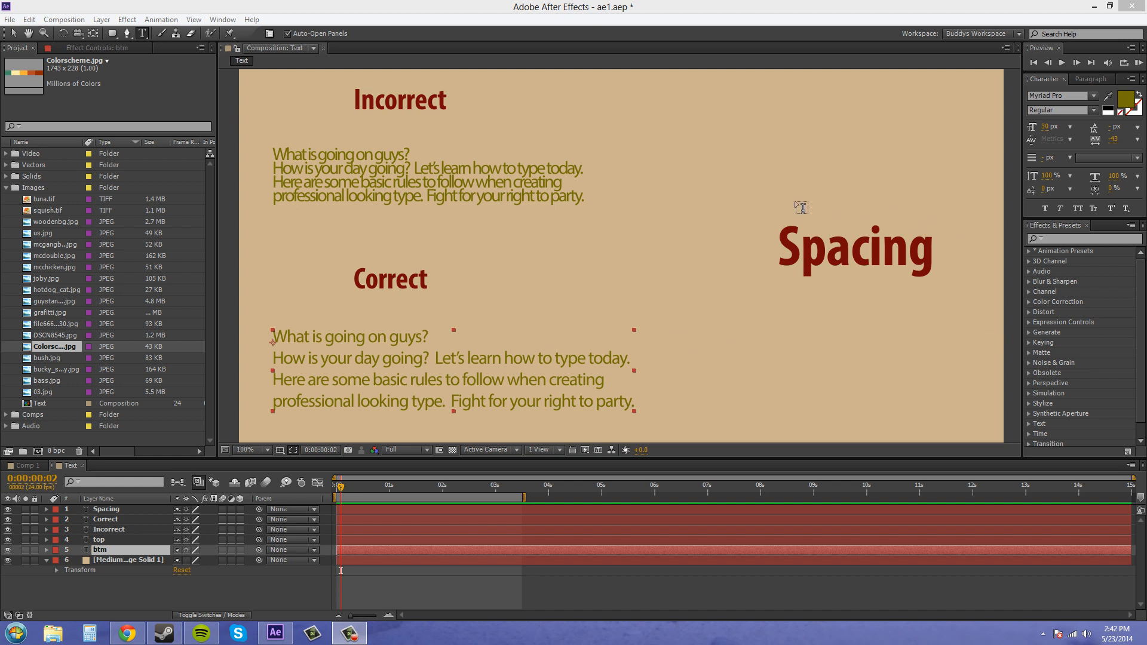
mouse_move(807, 217)
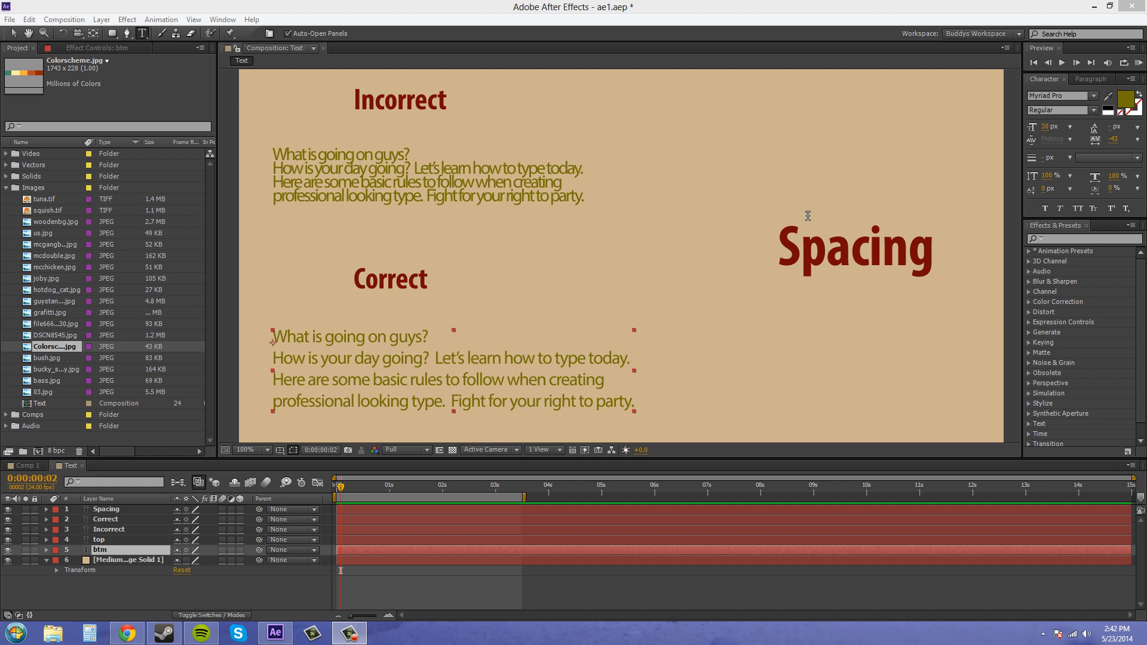
click(572, 191)
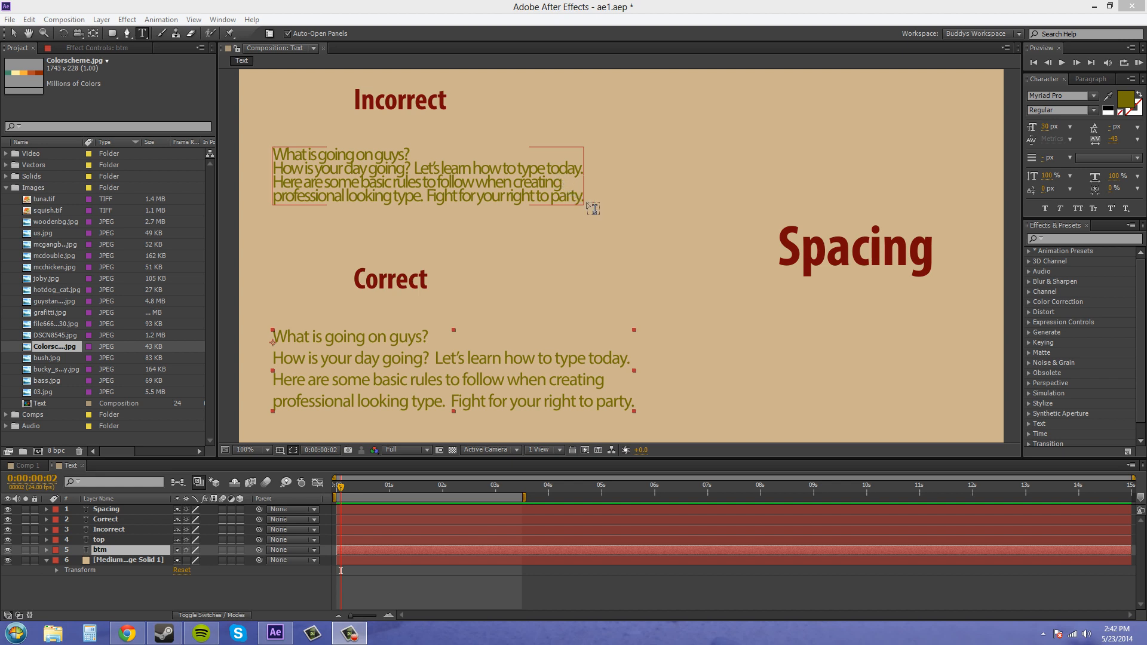
mouse_move(537, 192)
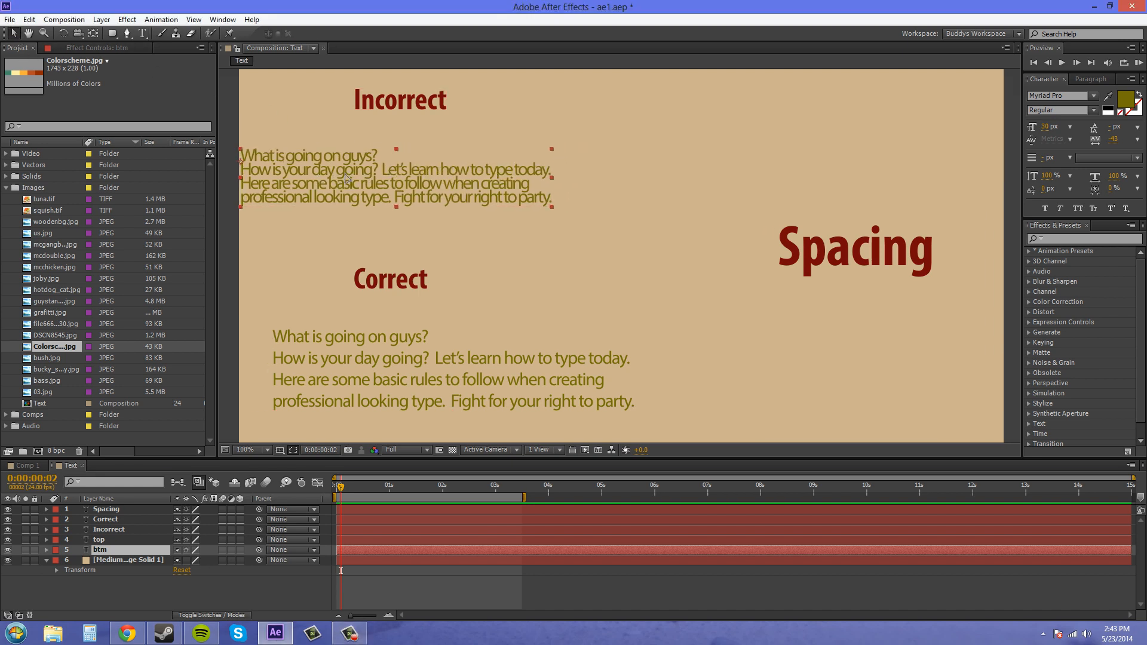
click(98, 538)
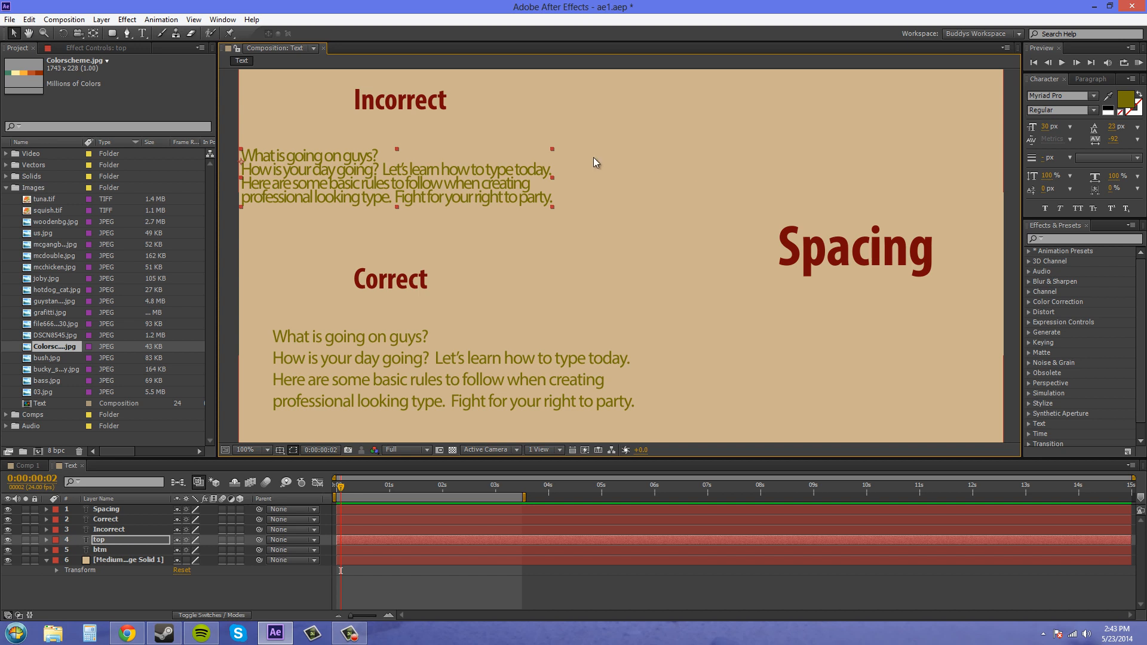
mouse_move(595, 162)
text(Fancy Fonts)
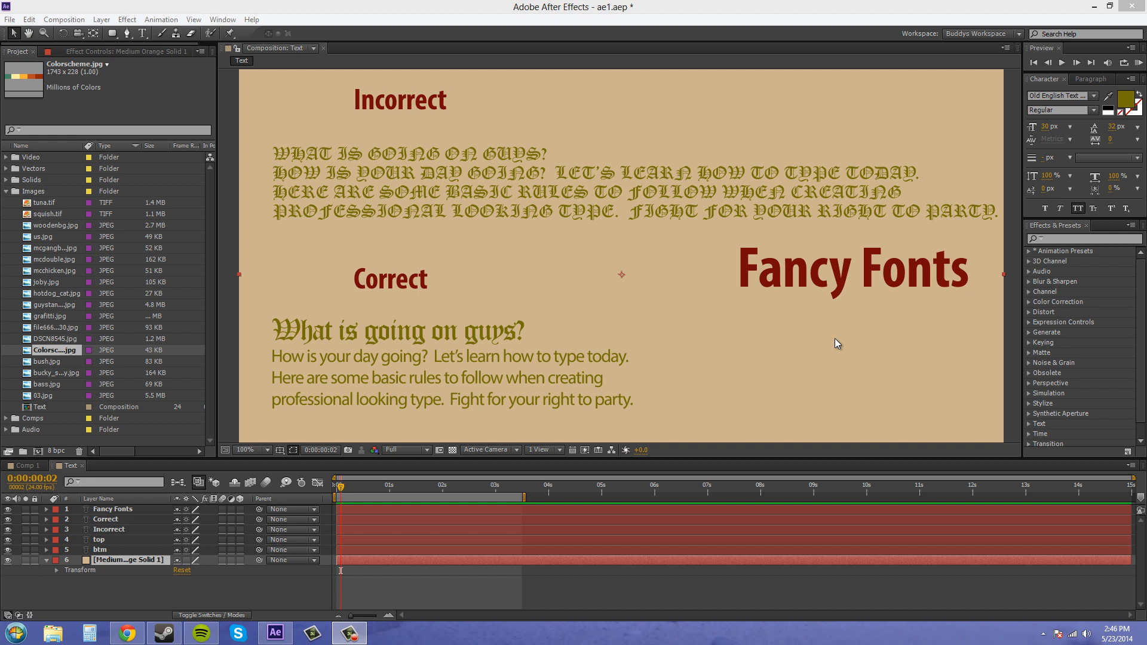
mouse_move(413, 199)
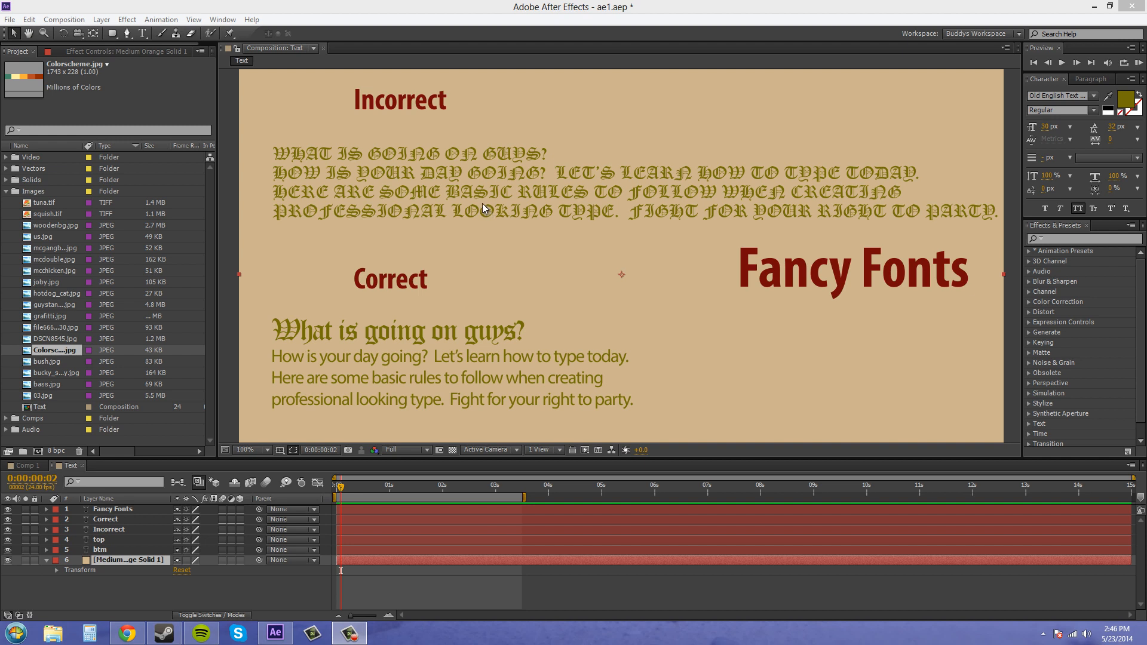
mouse_move(325, 159)
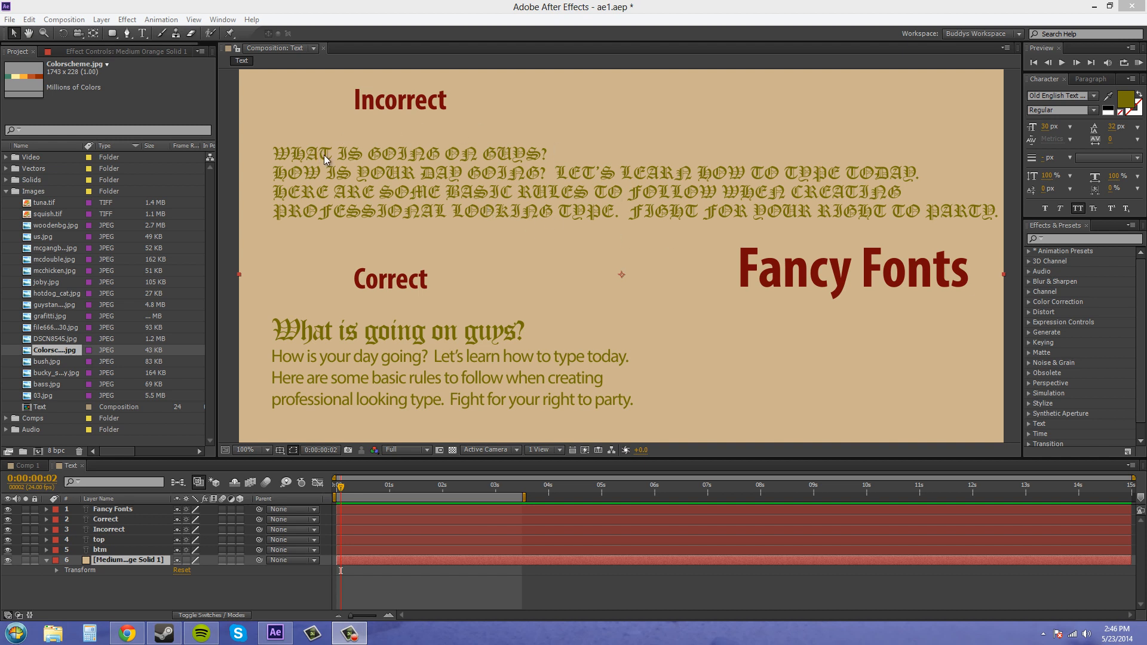
mouse_move(390, 157)
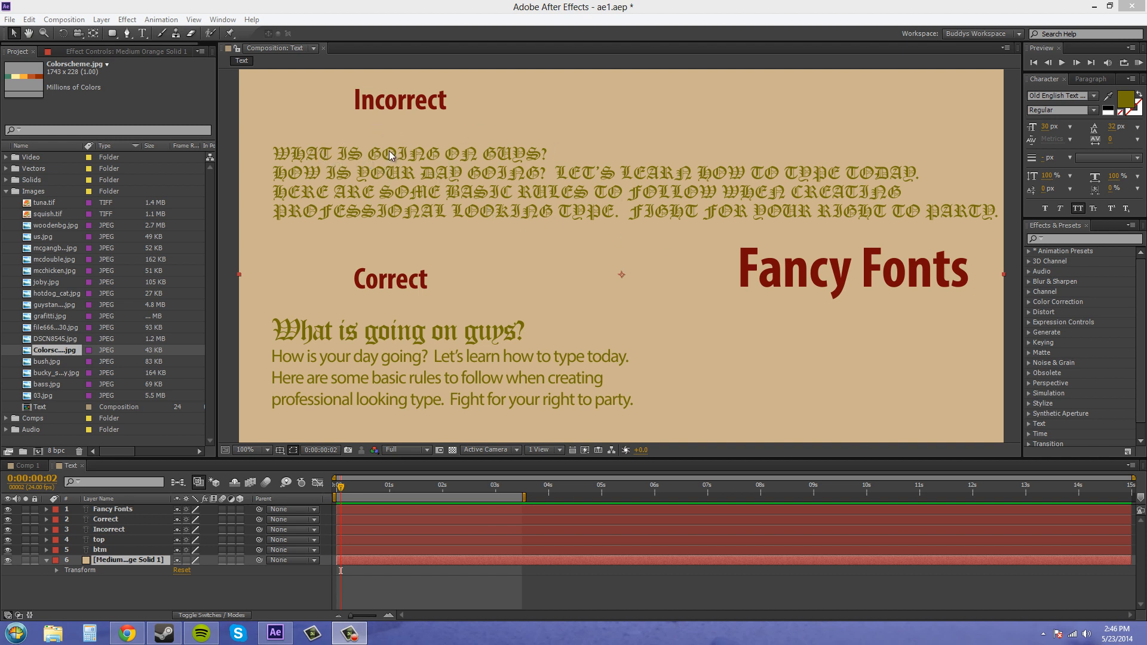
mouse_move(358, 160)
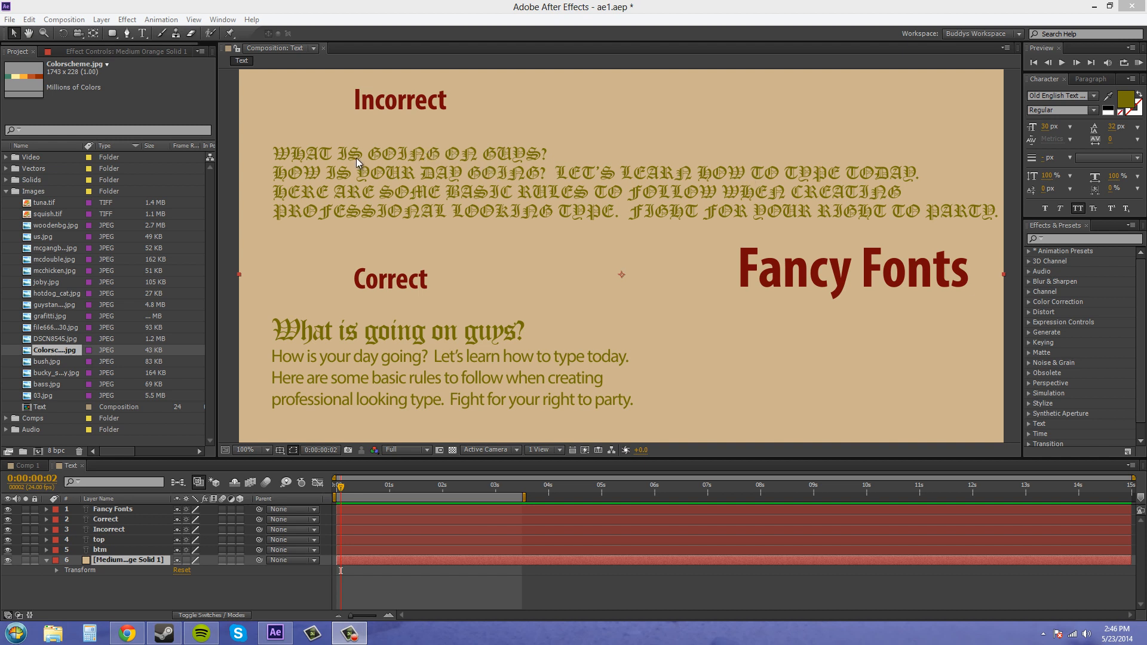
mouse_move(500, 172)
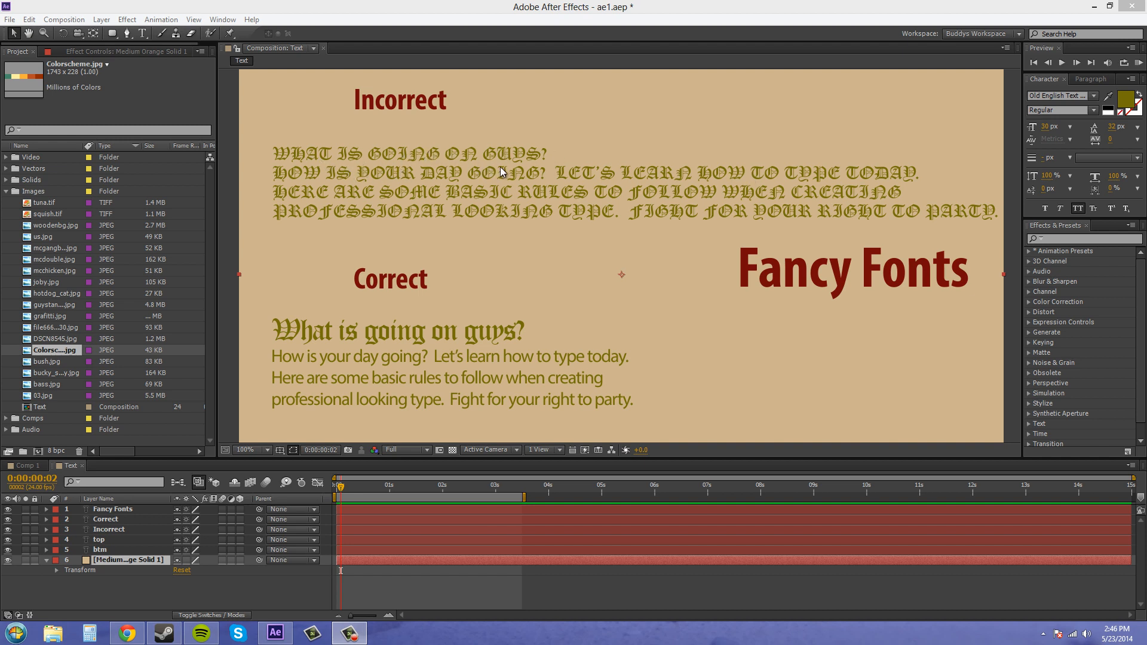
mouse_move(614, 204)
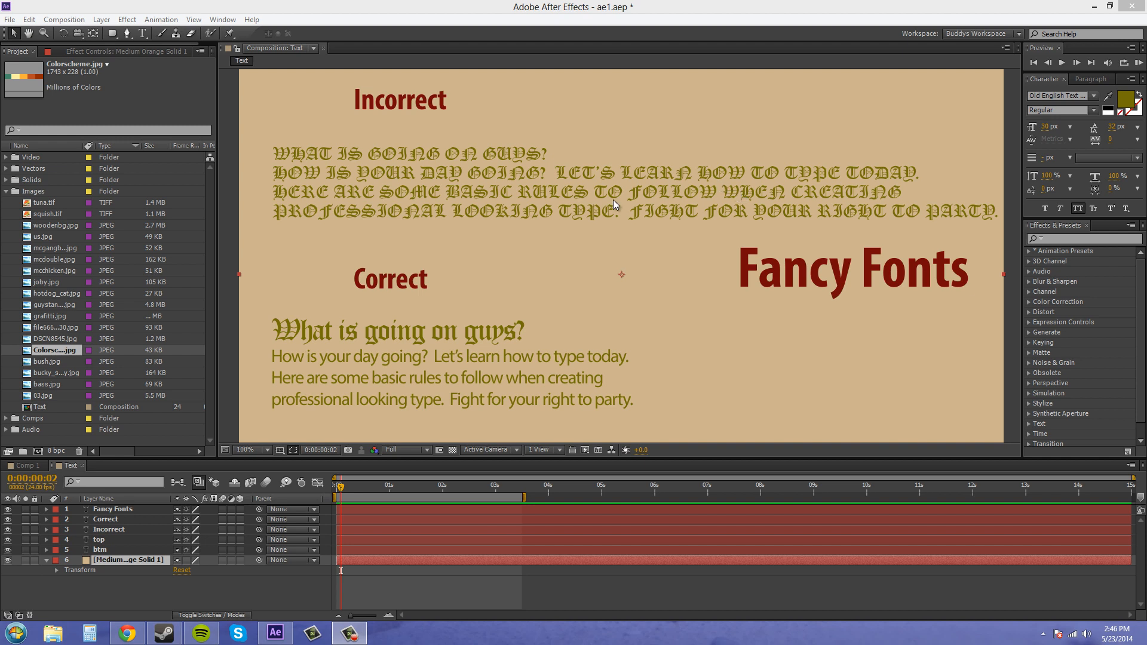
mouse_move(380, 338)
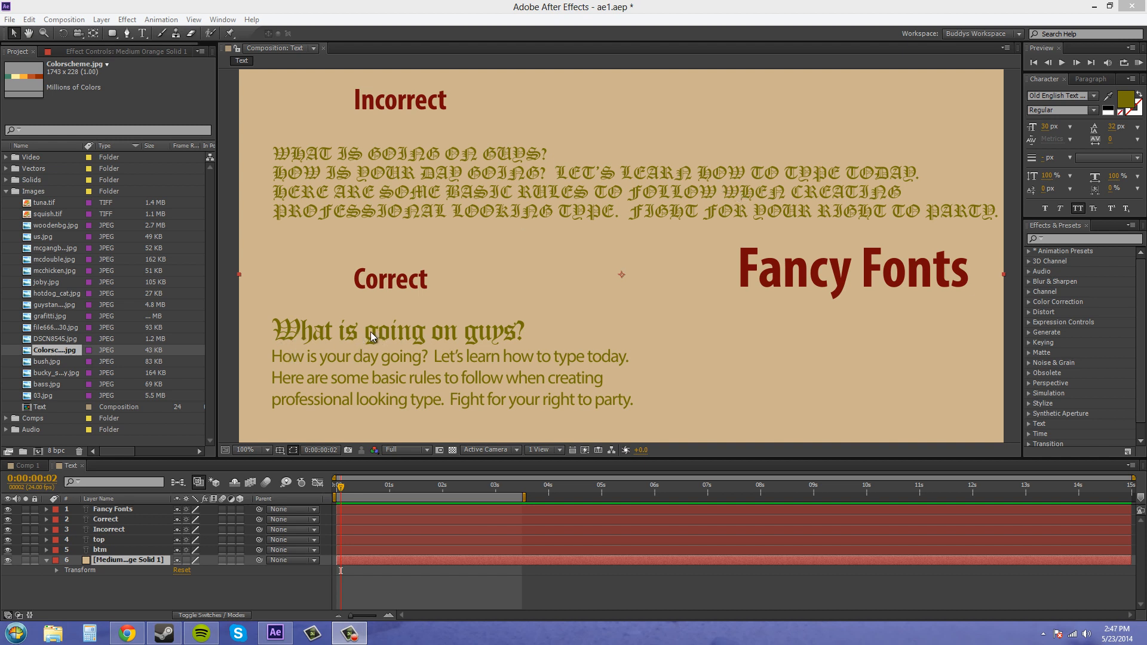
mouse_move(349, 334)
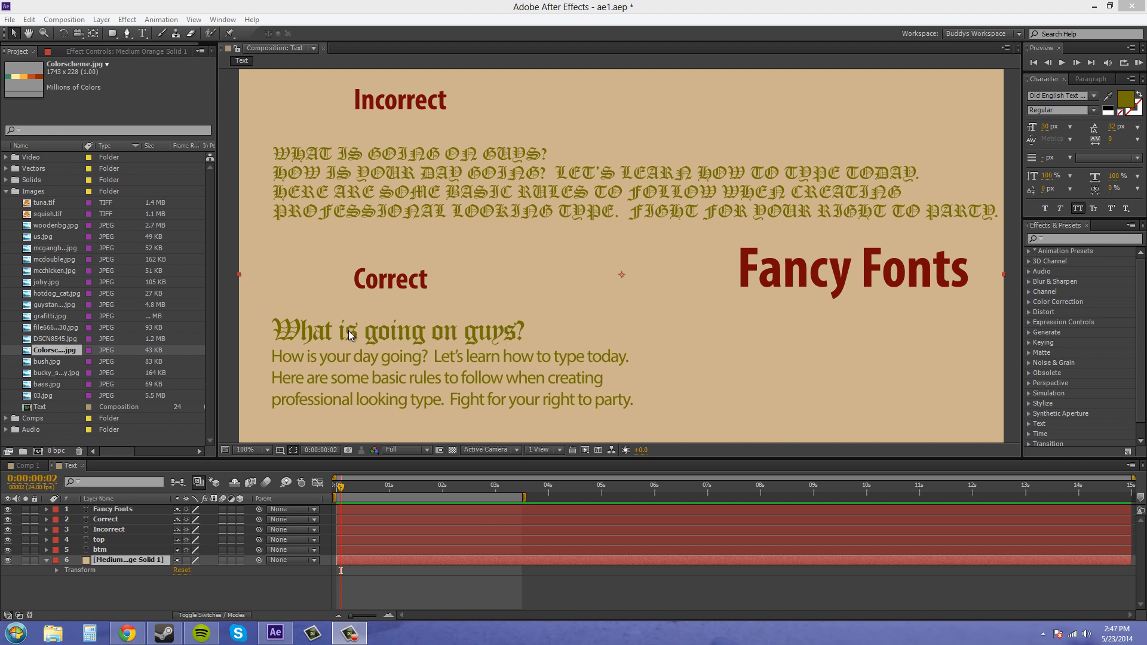
mouse_move(431, 405)
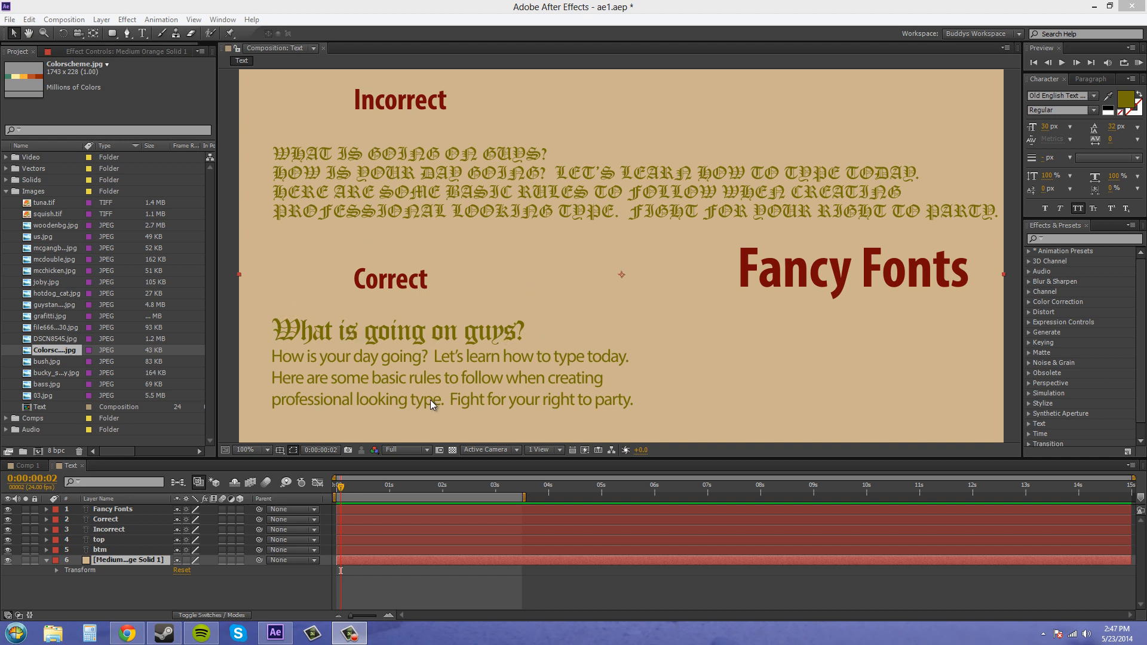
mouse_move(386, 334)
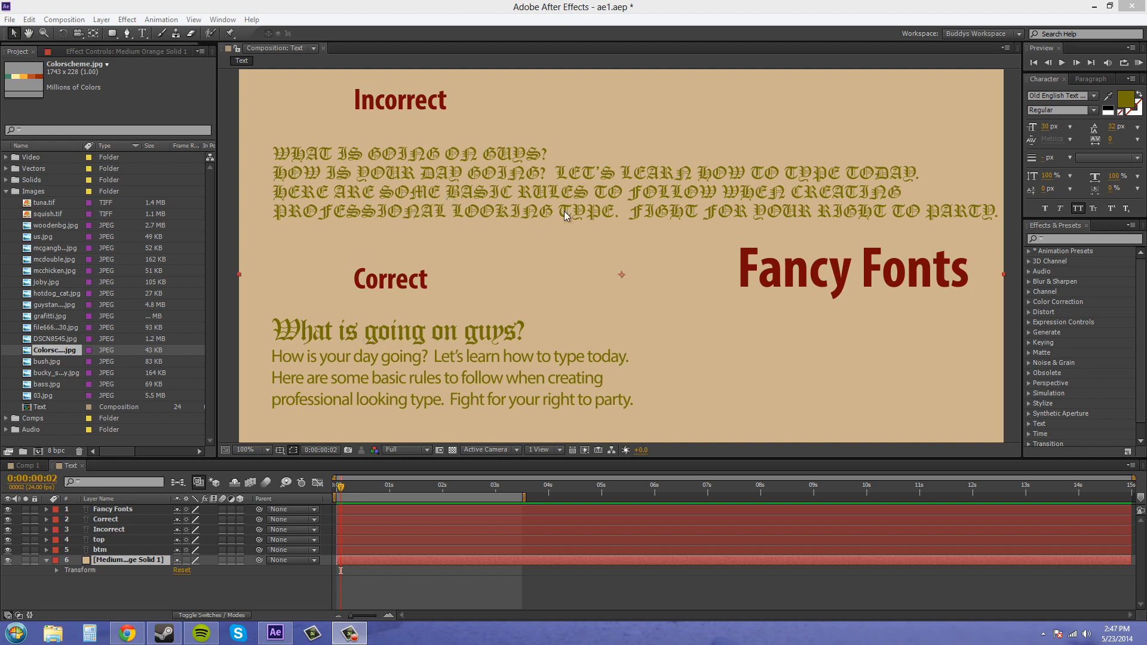
mouse_move(405, 357)
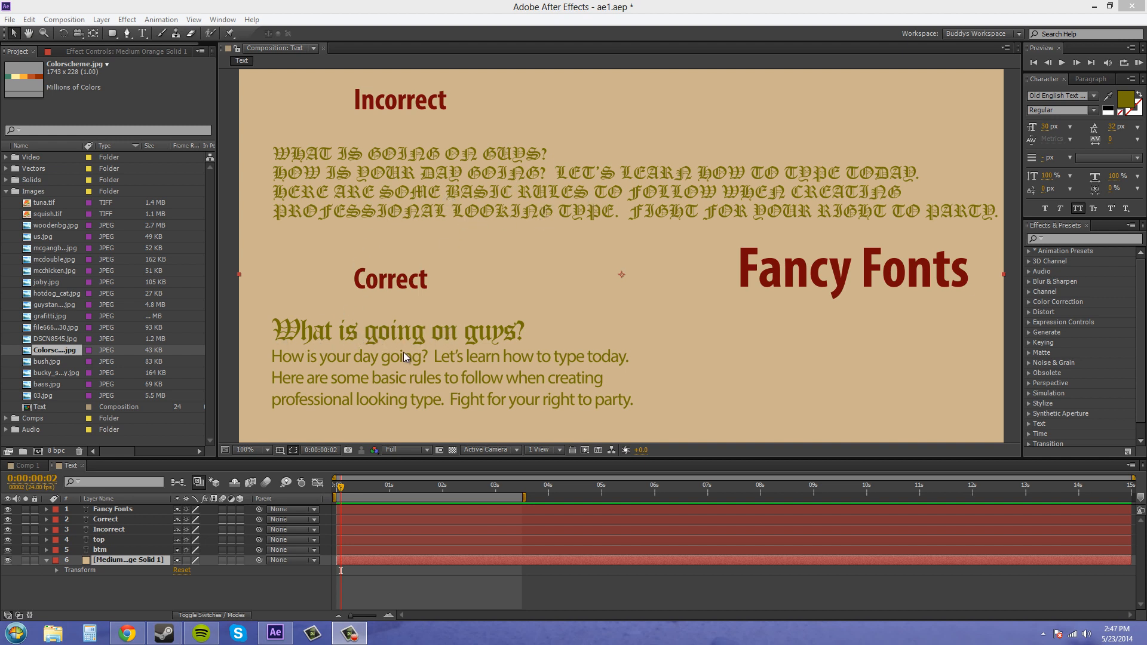
mouse_move(438, 358)
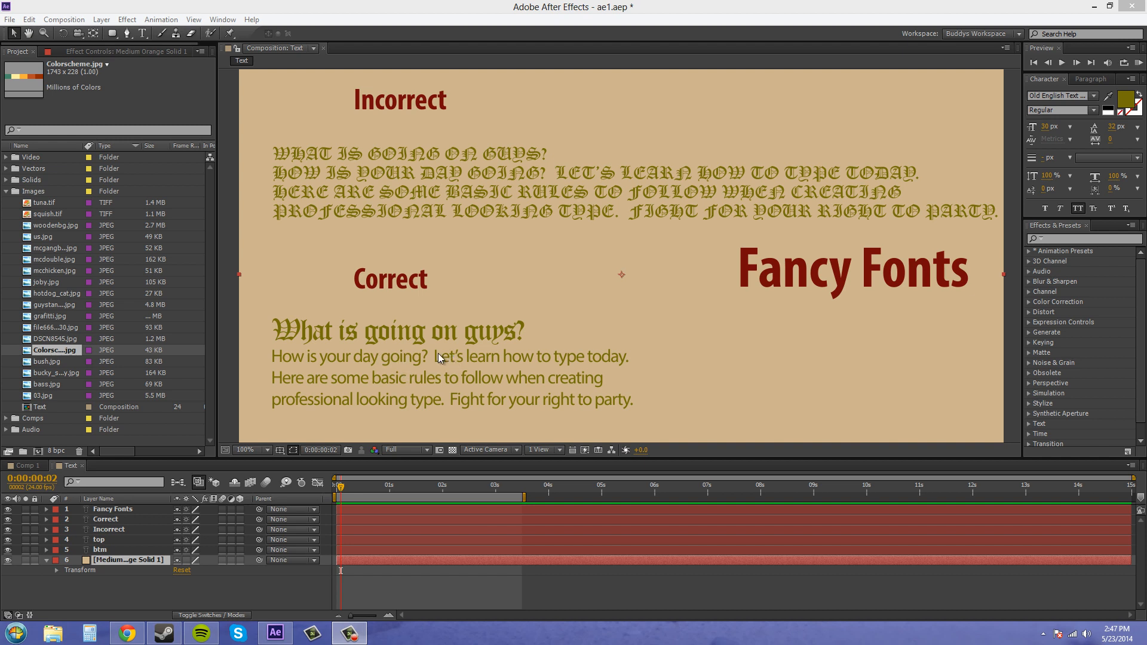
mouse_move(477, 344)
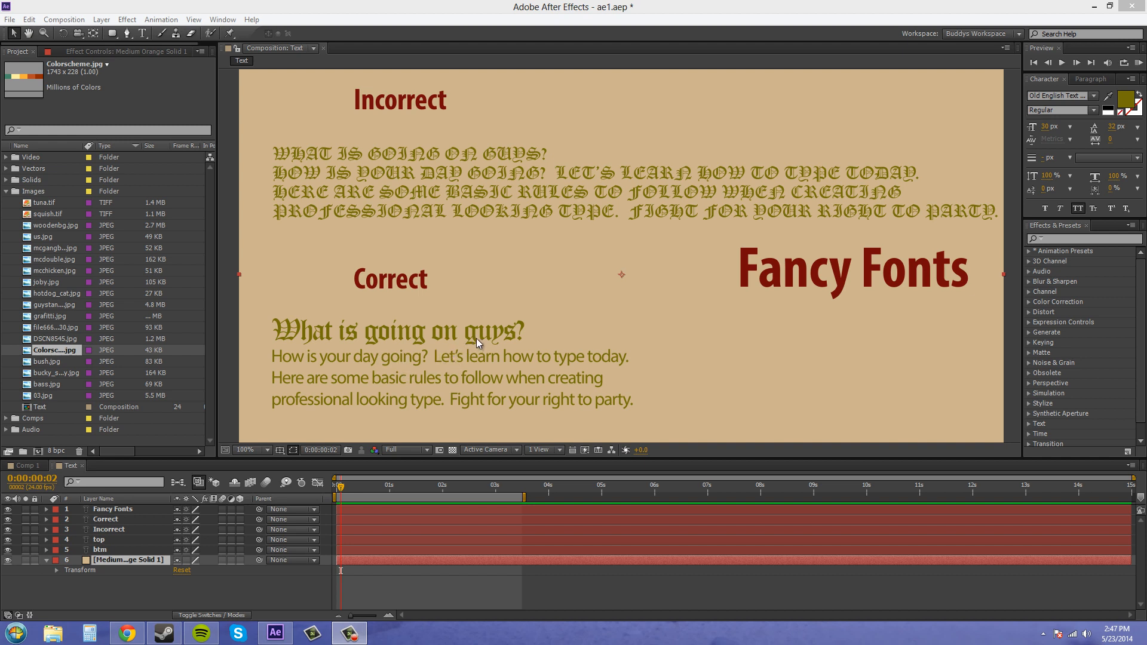
mouse_move(670, 325)
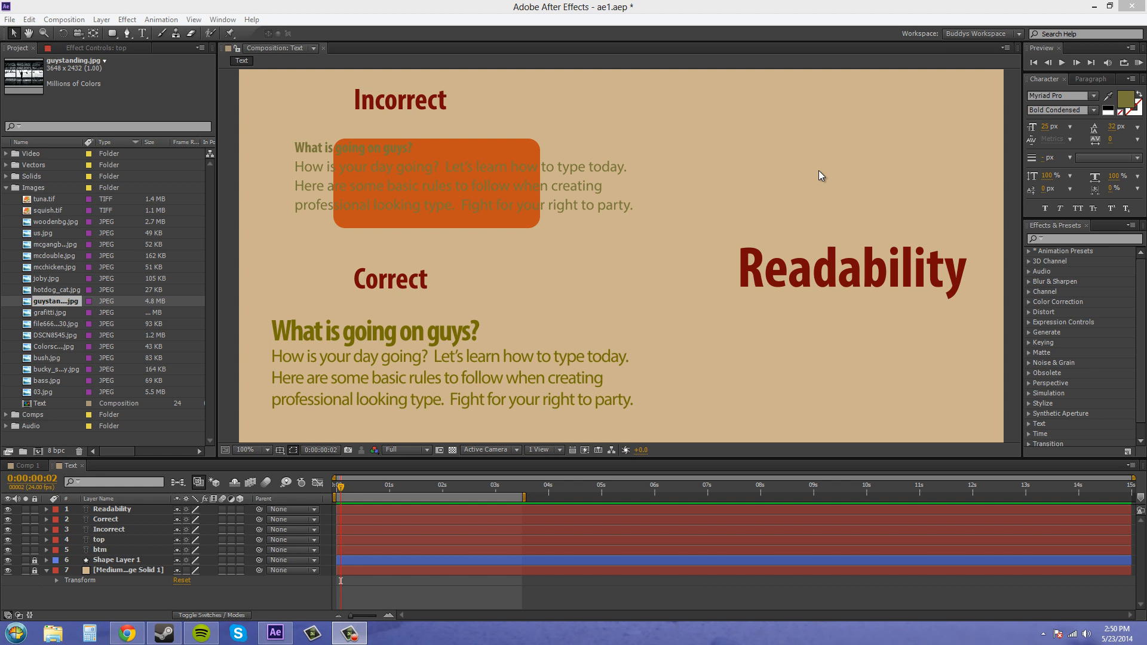
mouse_move(823, 184)
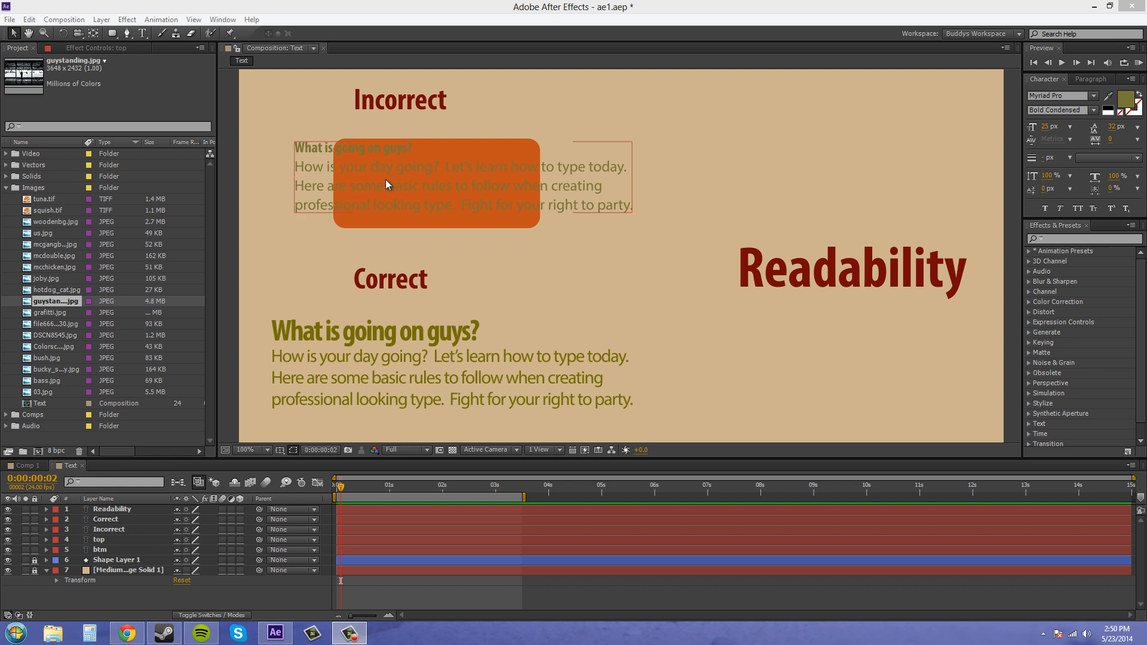
mouse_move(437, 199)
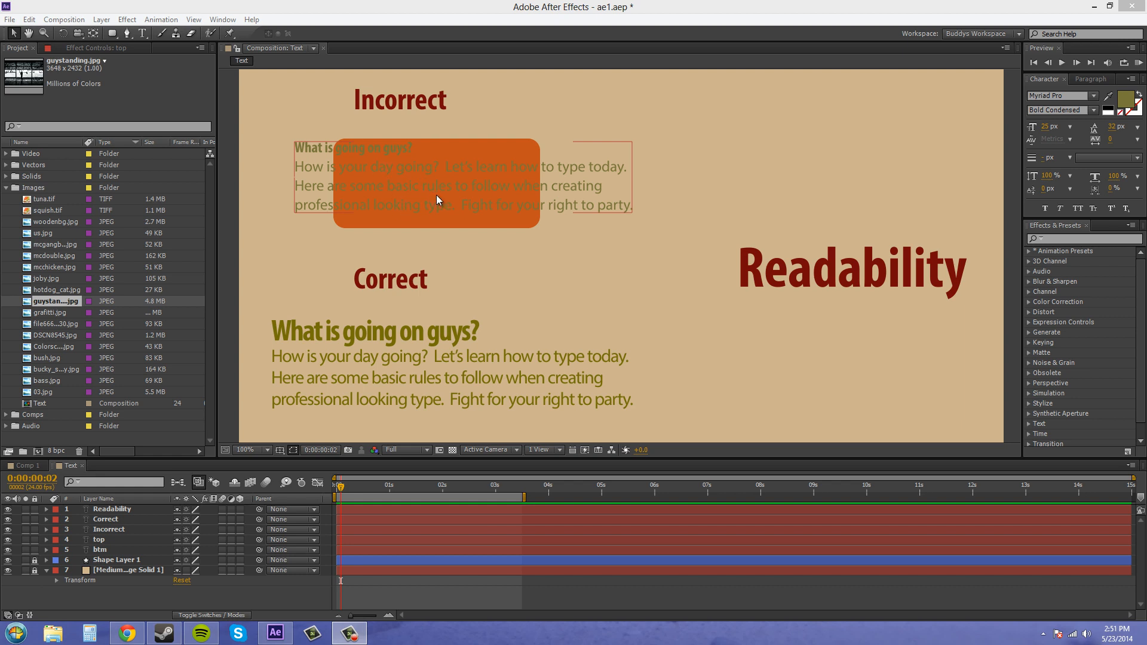
mouse_move(462, 191)
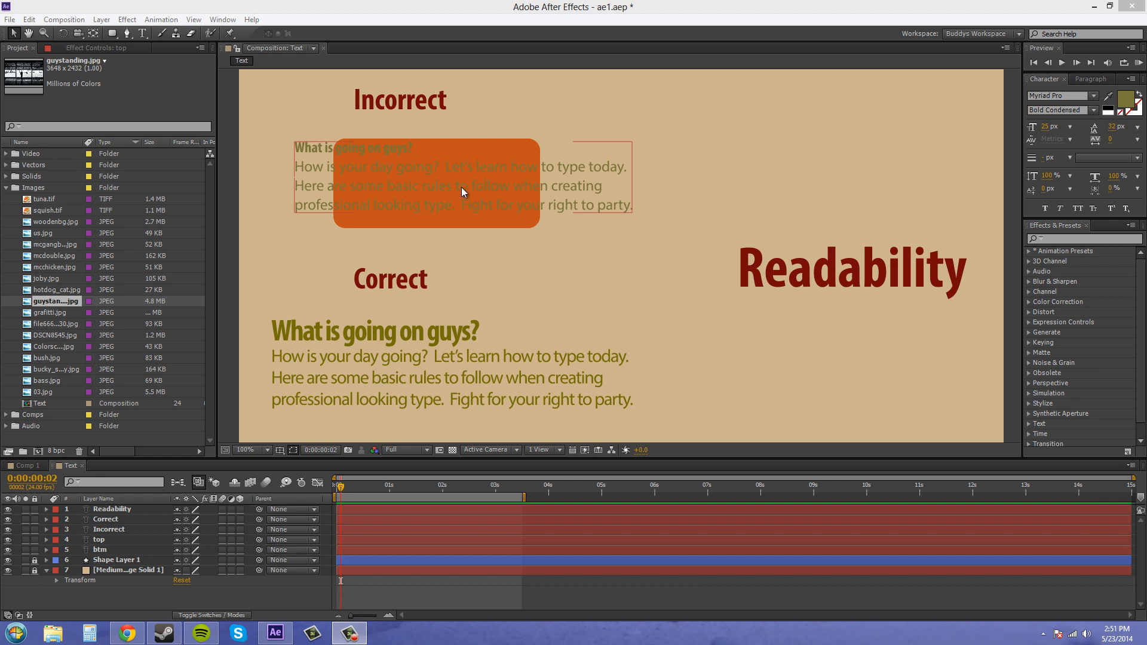
mouse_move(476, 172)
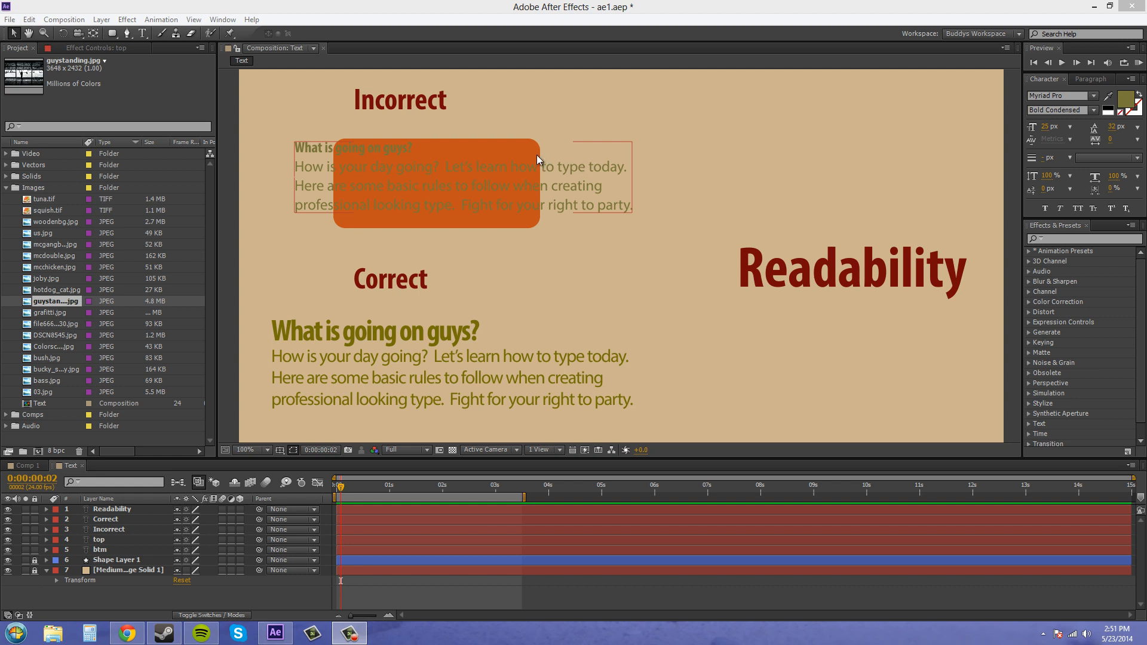
mouse_move(542, 158)
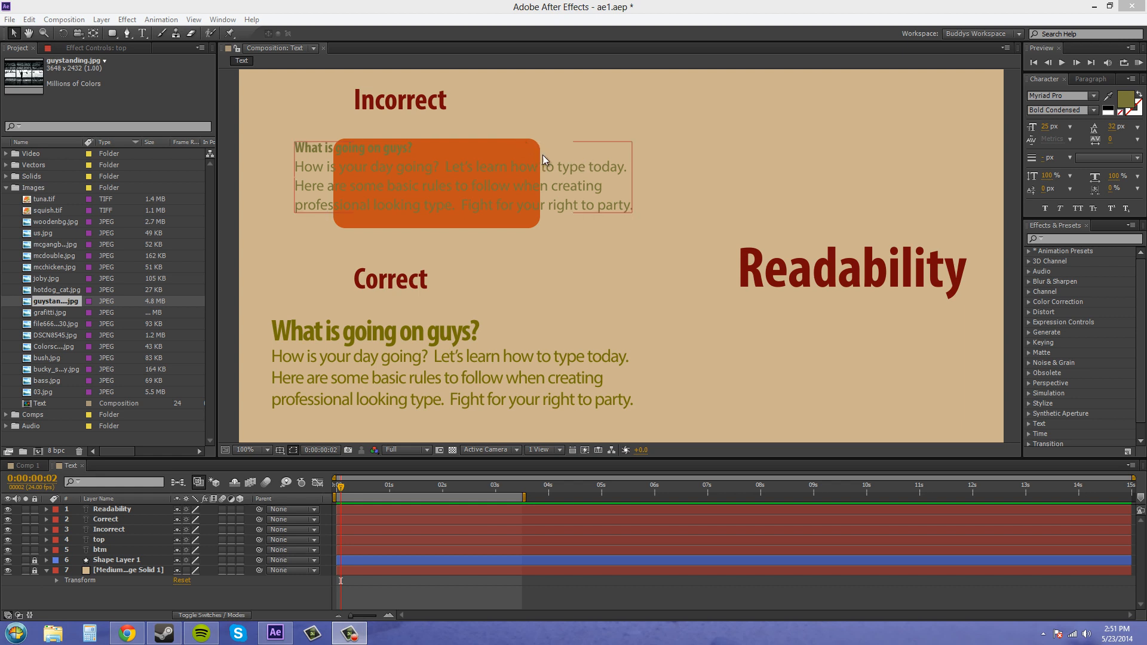
mouse_move(333, 214)
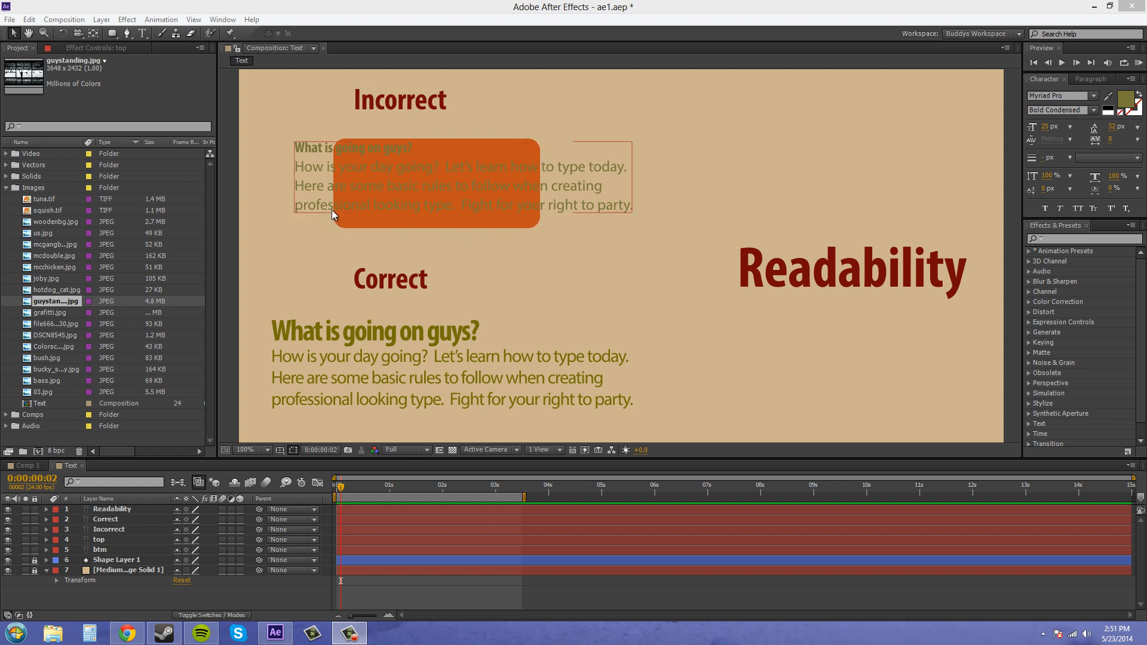
mouse_move(494, 158)
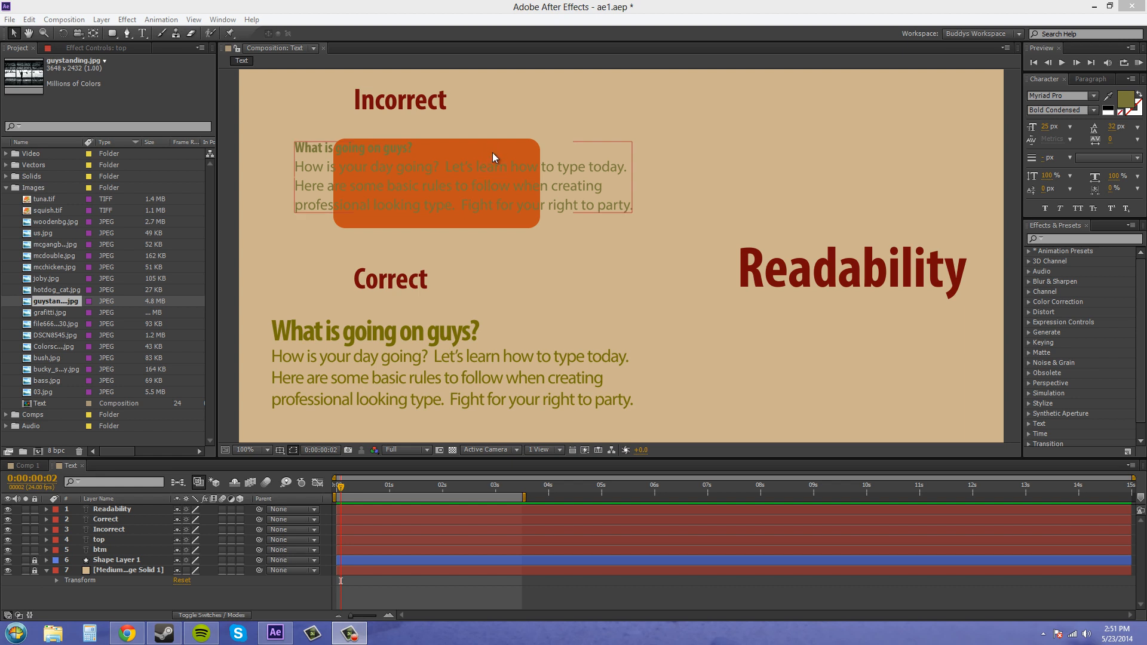
mouse_move(461, 146)
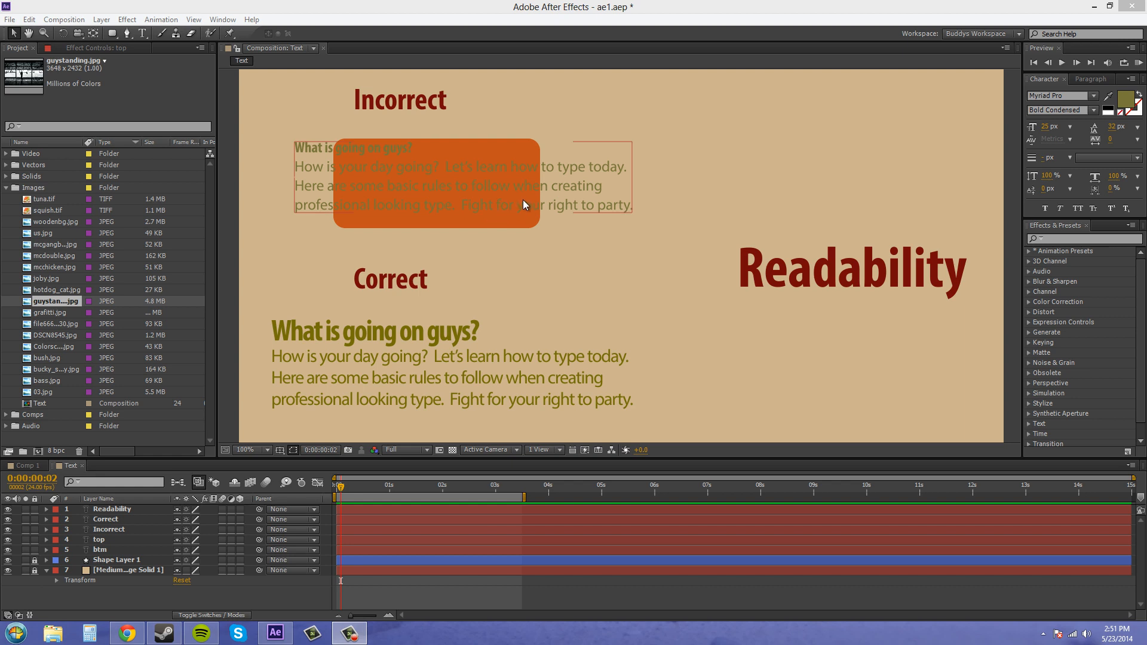
mouse_move(406, 182)
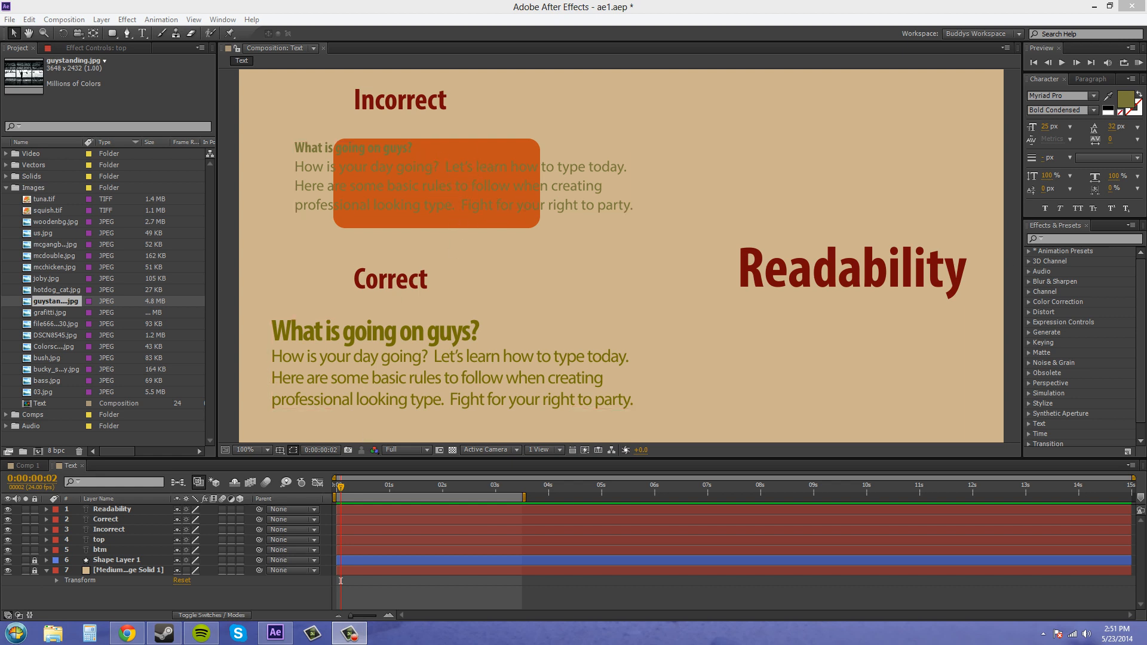
click(850, 269)
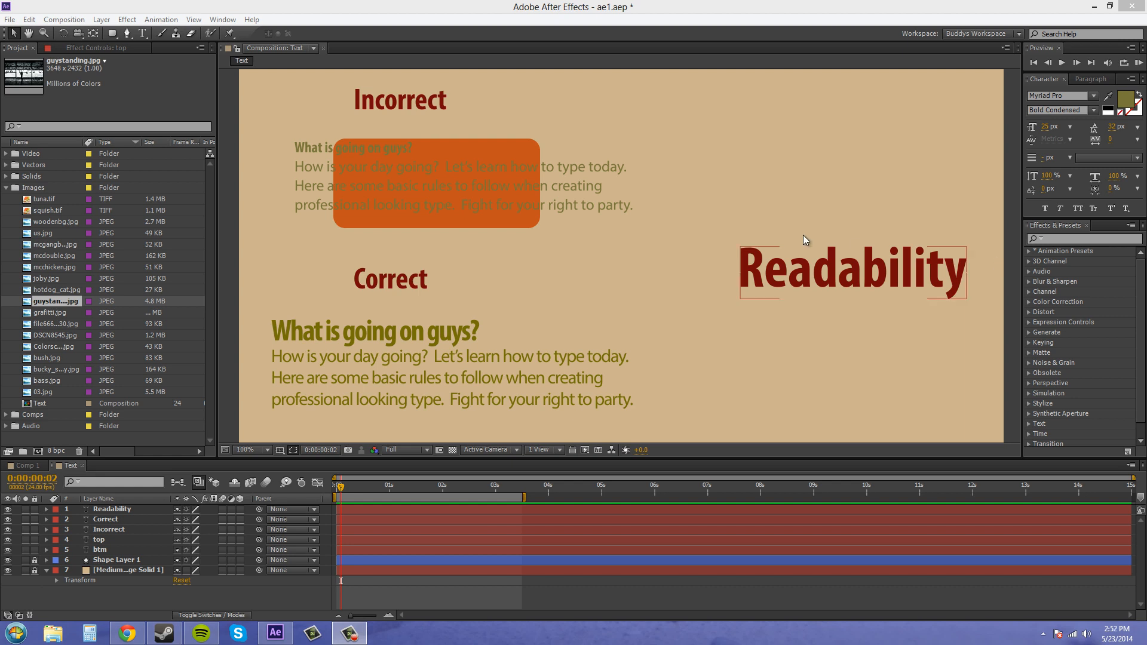
Set the rounded box's Fill colour to pure red FF0000.
click(559, 234)
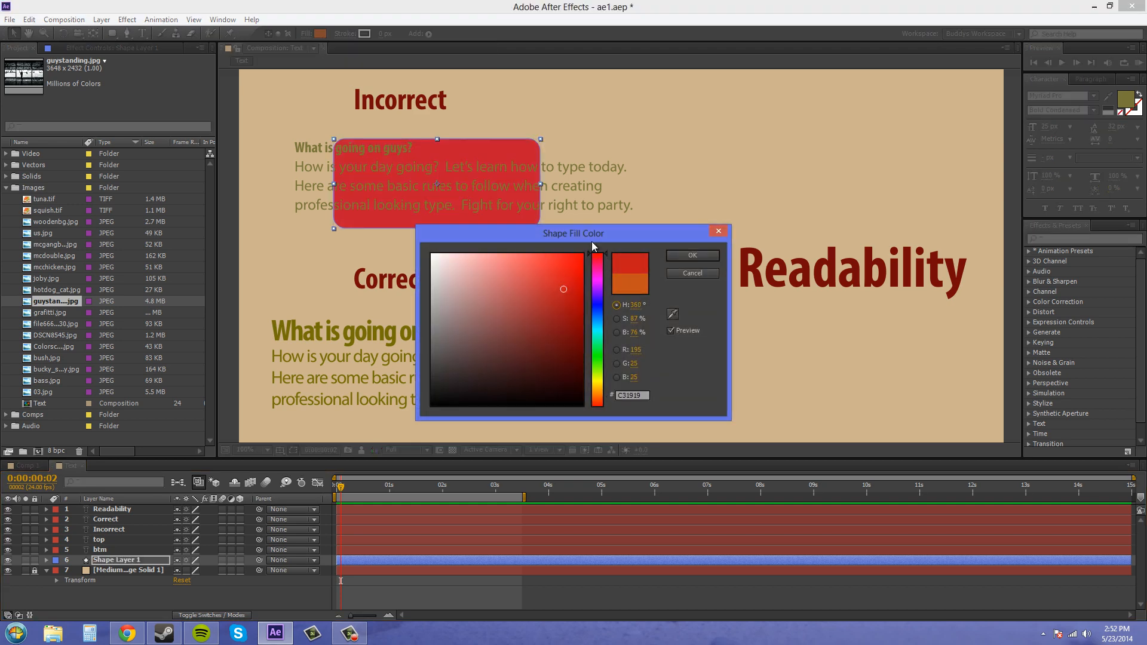
click(593, 252)
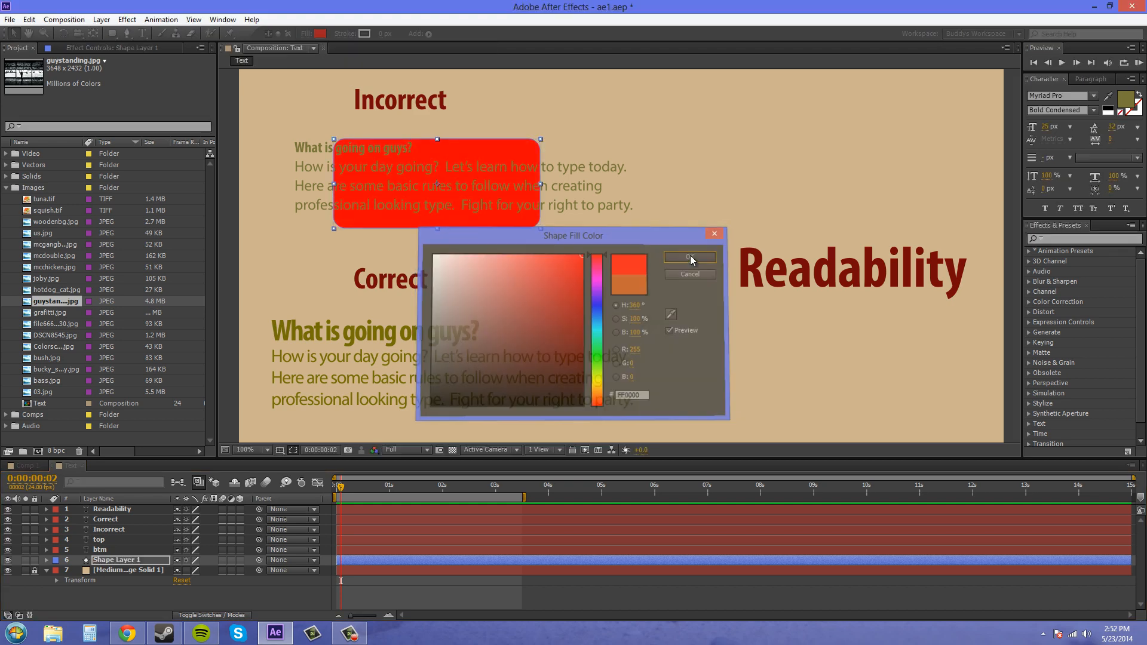
click(687, 258)
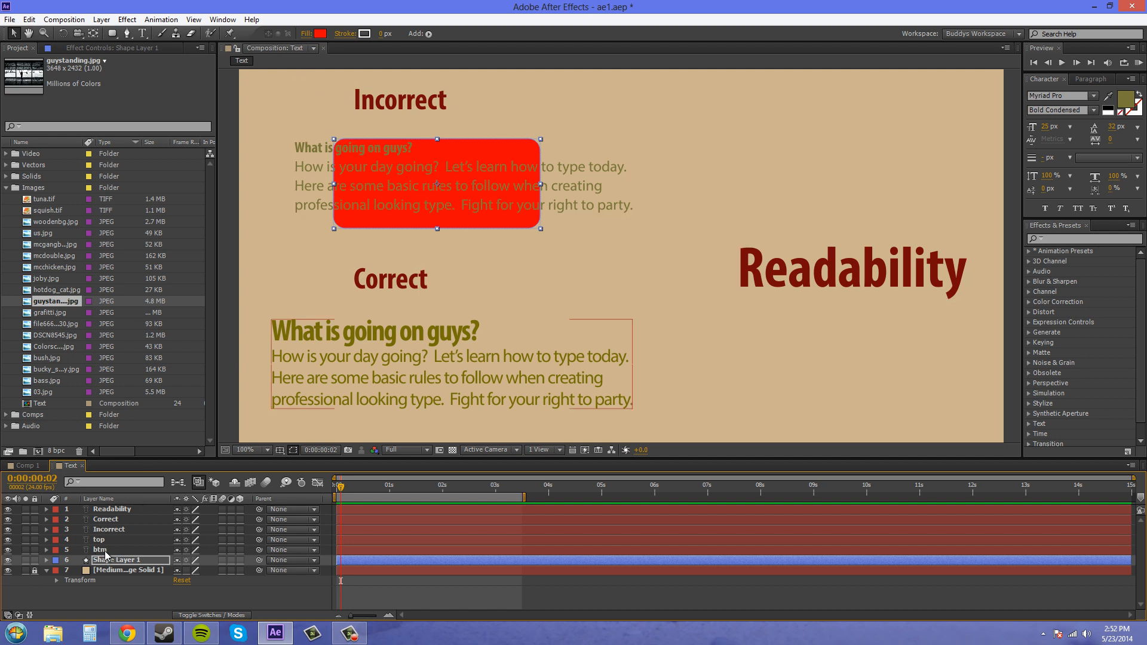
Colour the top Incorrect paragraph text bright green in the Character panel.
click(99, 539)
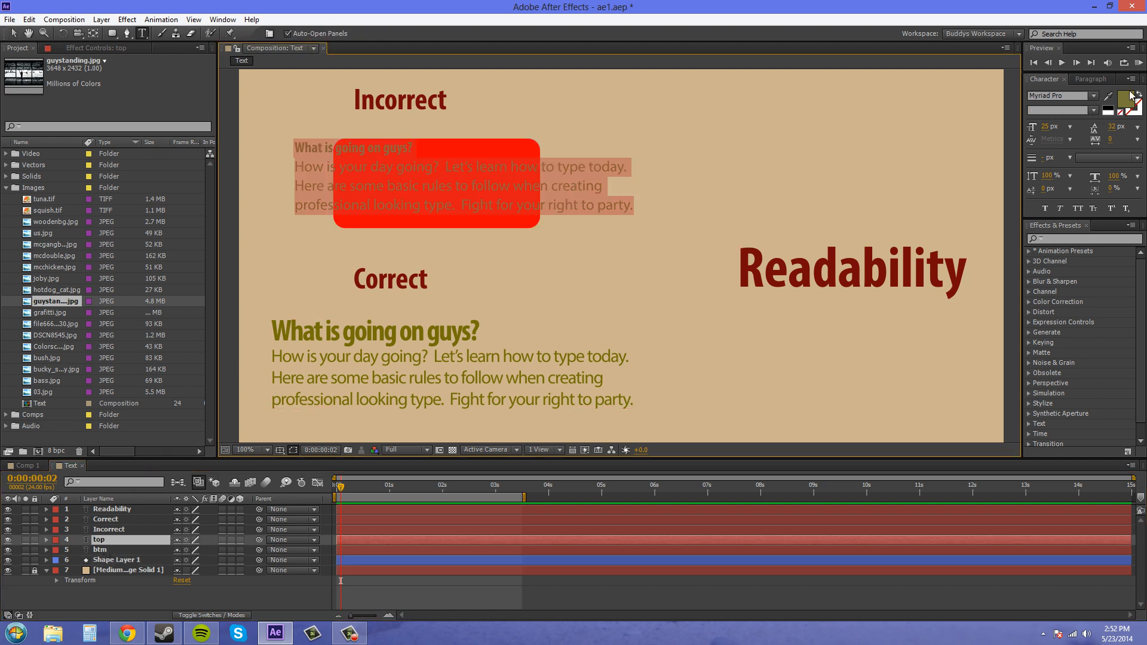
click(1130, 96)
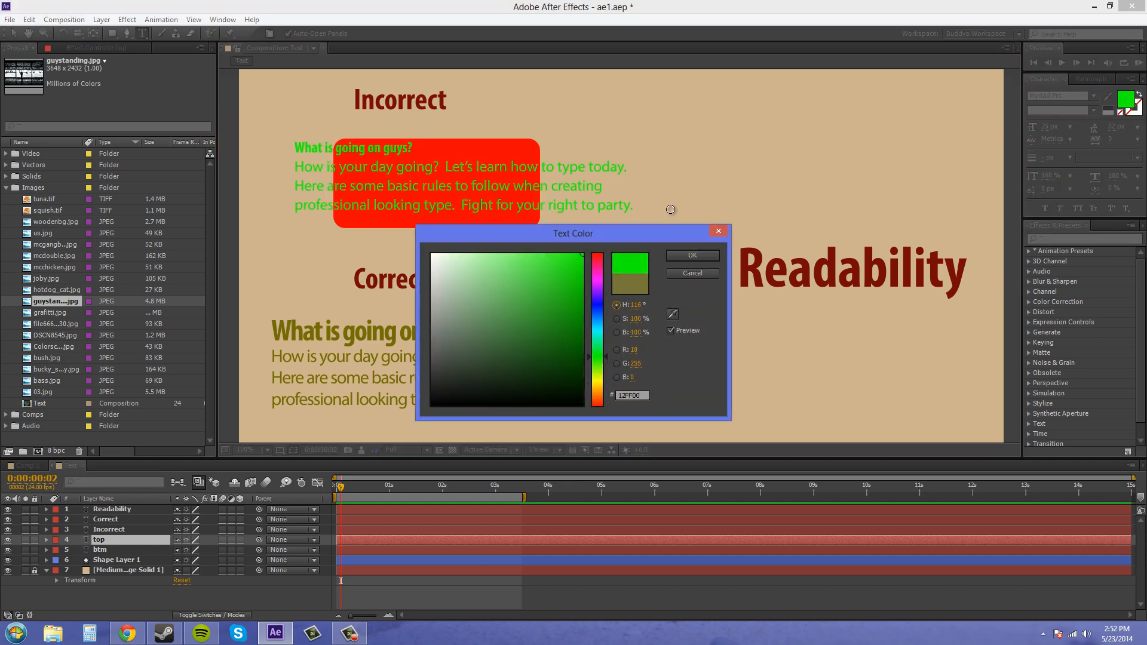
click(603, 359)
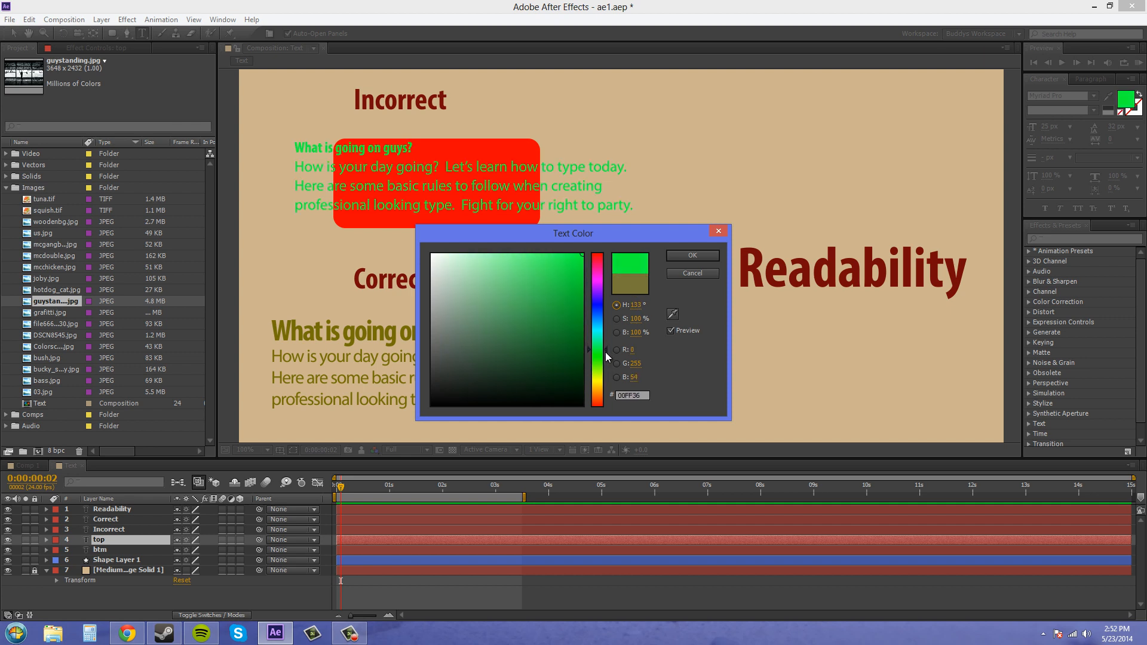
click(690, 256)
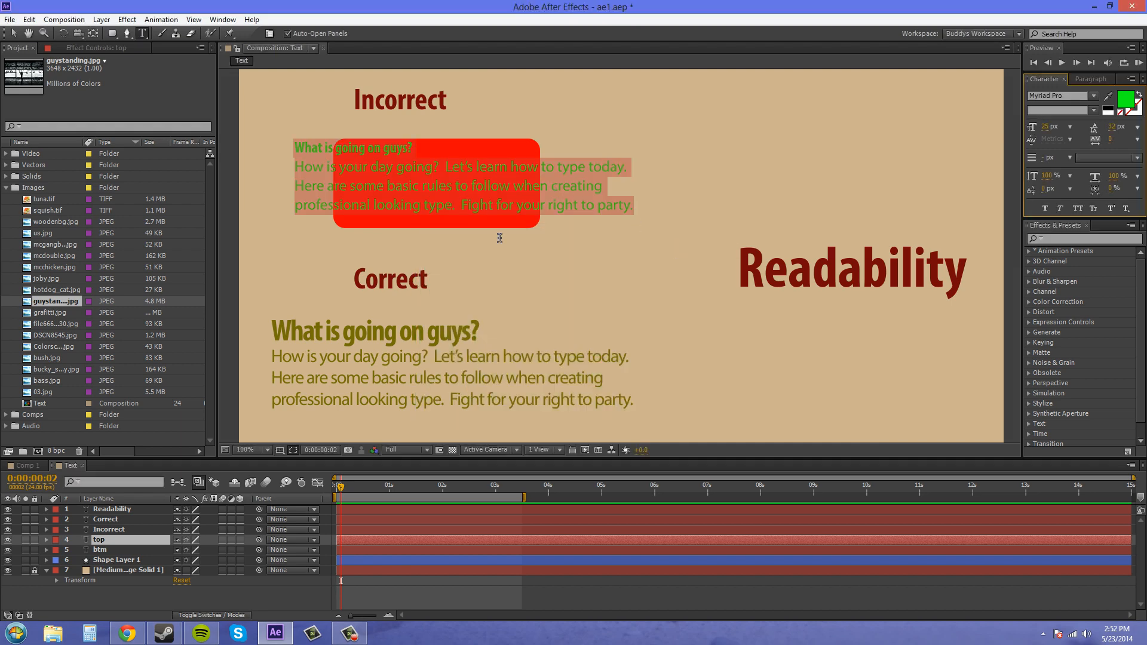
Reselect the red box and begin resizing it from its edge.
click(118, 559)
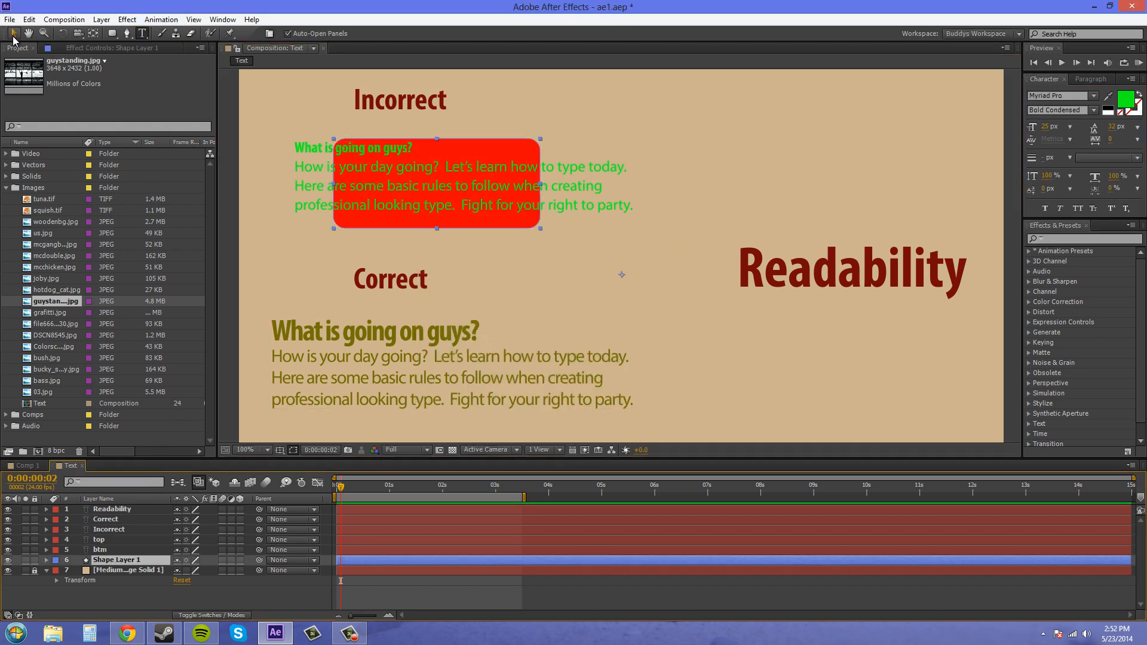
click(160, 33)
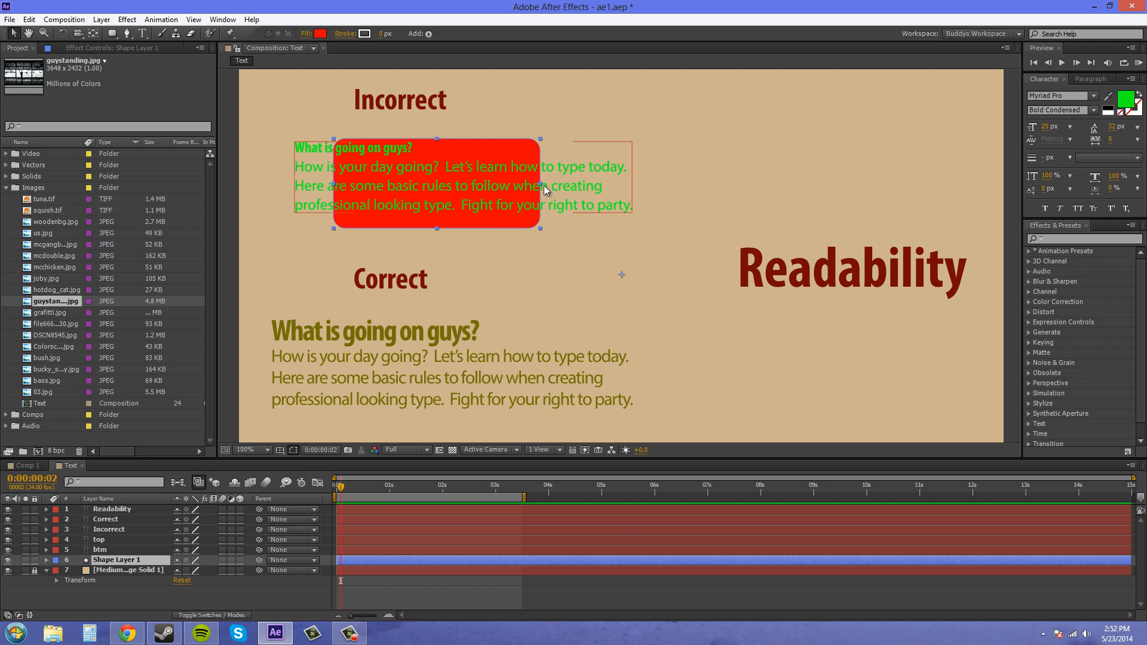
drag(435, 183, 531, 182)
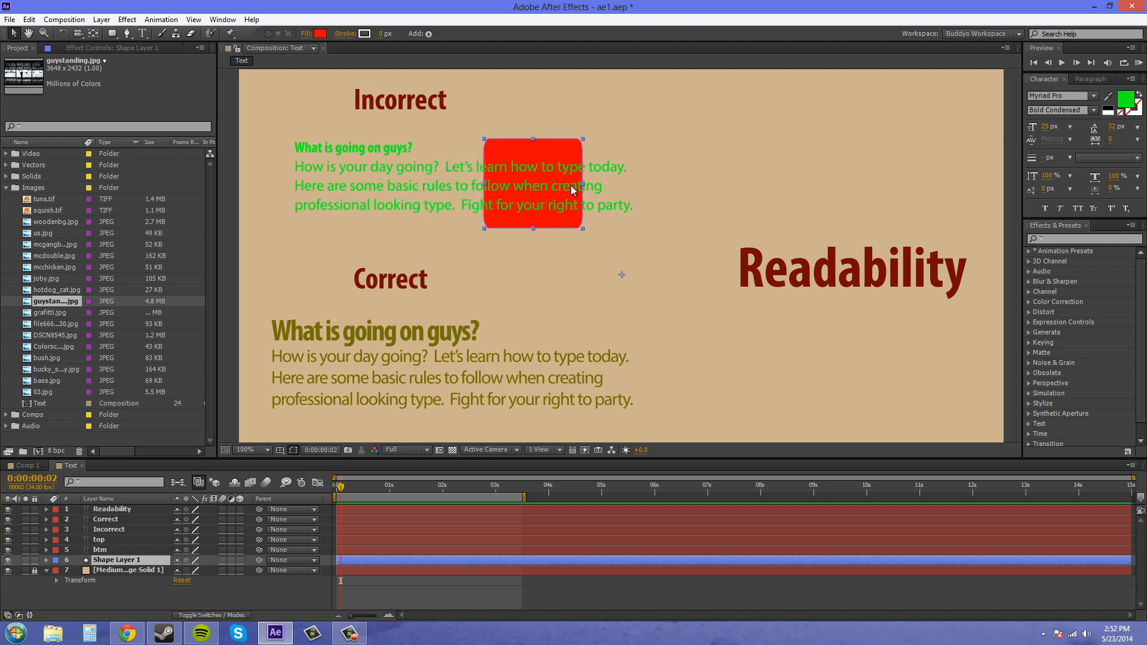
Stretch the red box across the whole Incorrect paragraph, then start recolouring the Correct paragraph.
drag(530, 186, 399, 186)
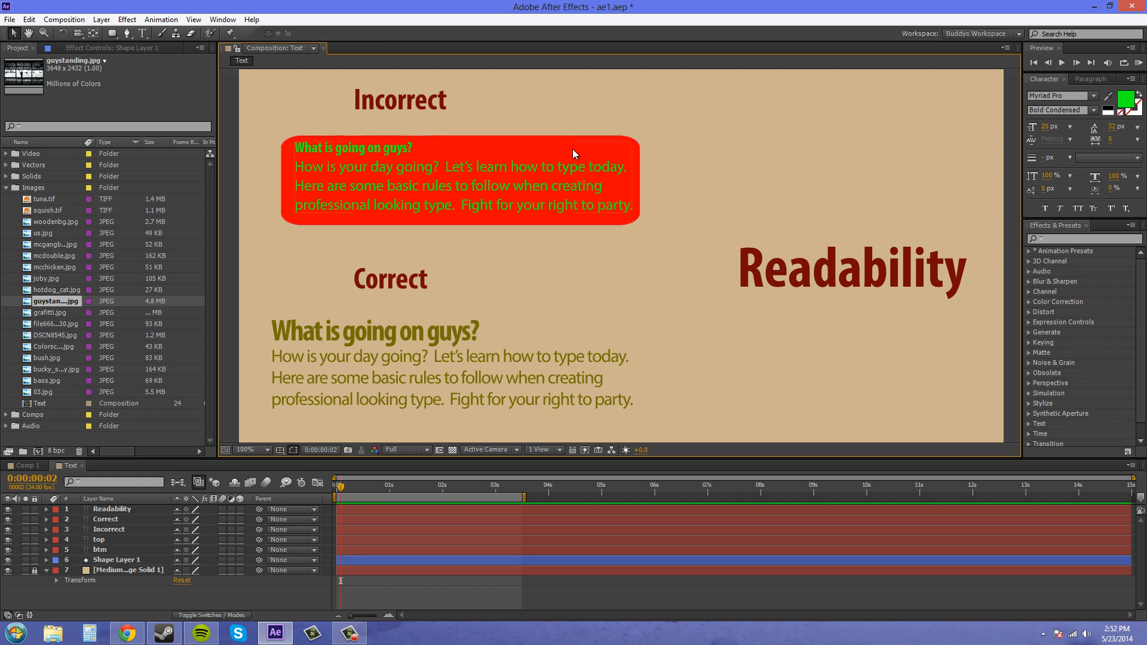
mouse_move(379, 233)
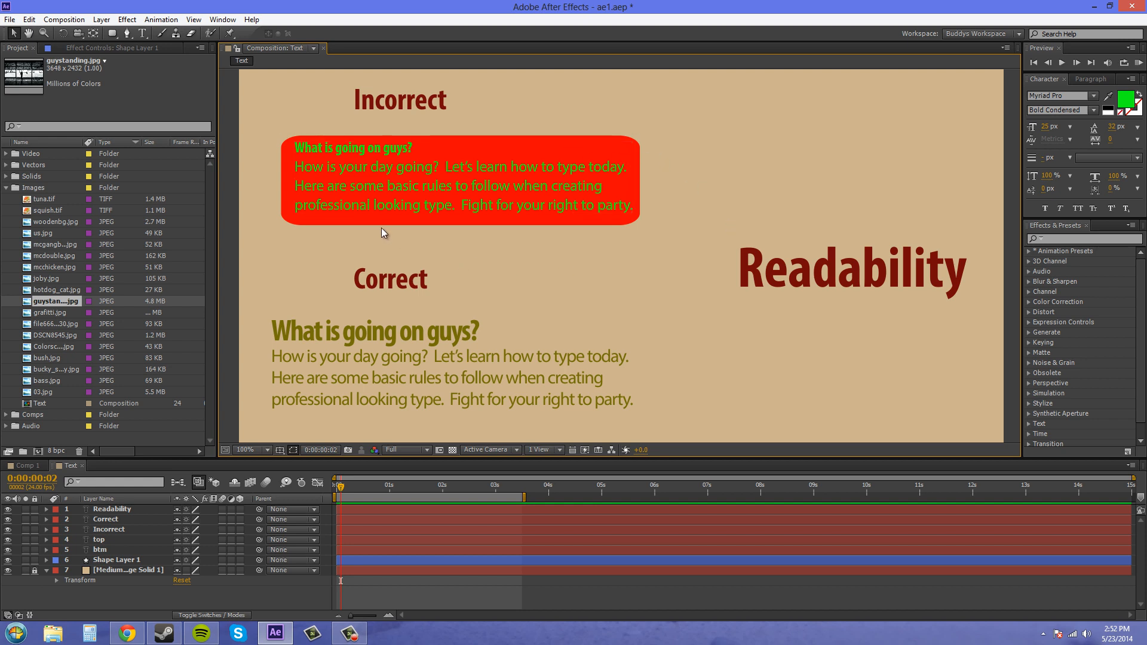
mouse_move(730, 210)
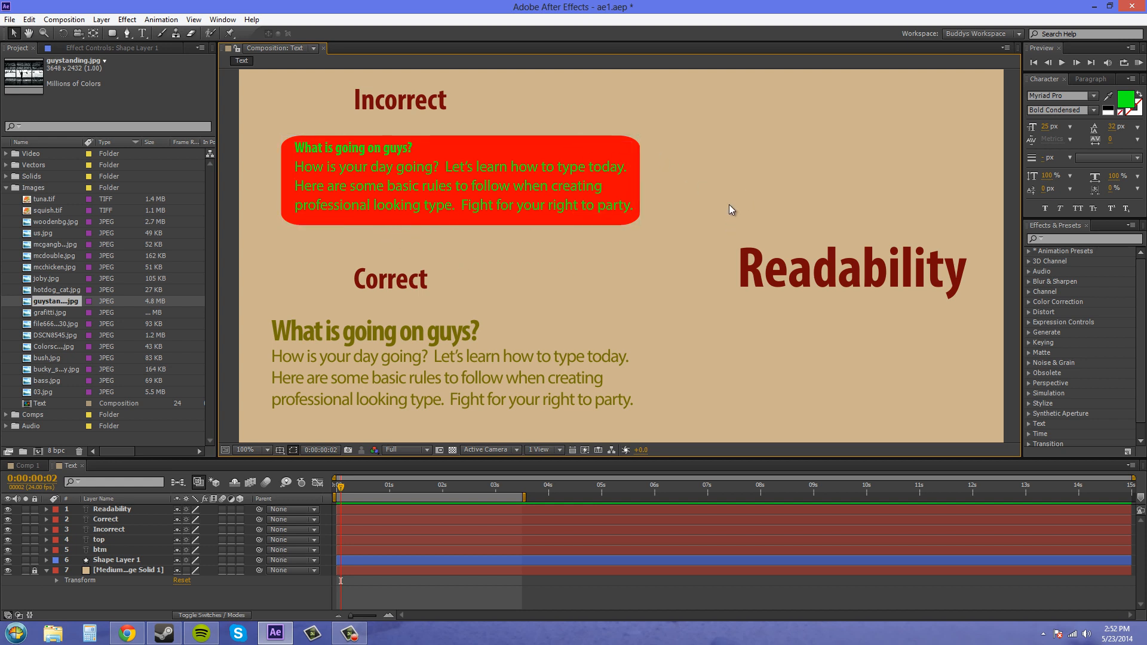
mouse_move(728, 223)
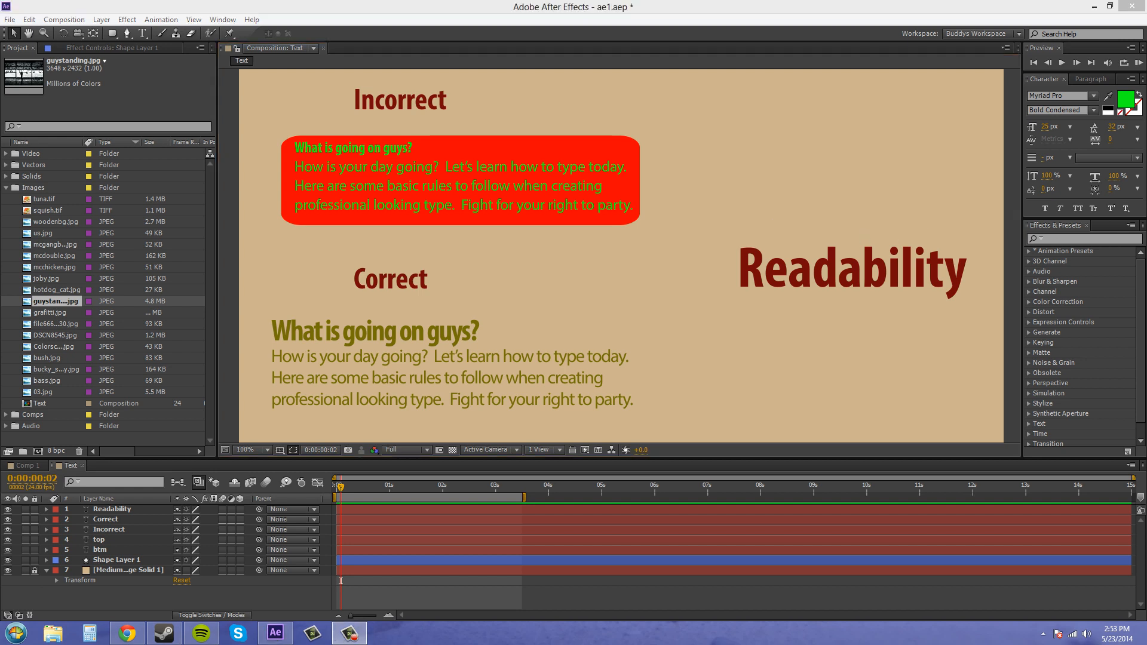
mouse_move(872, 177)
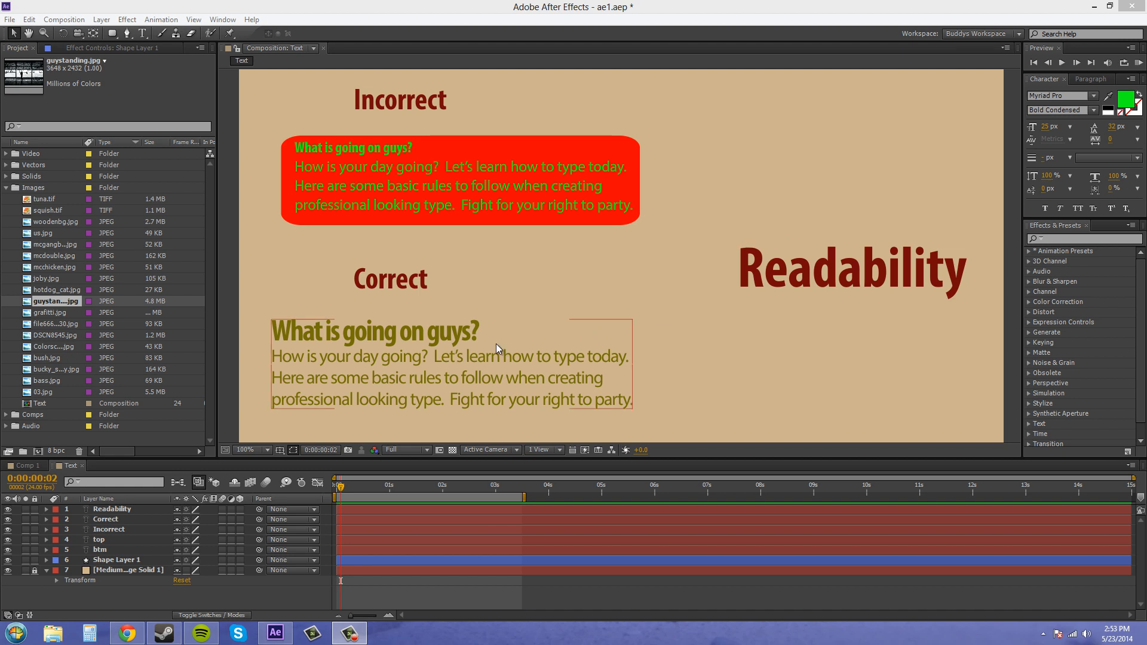
click(99, 549)
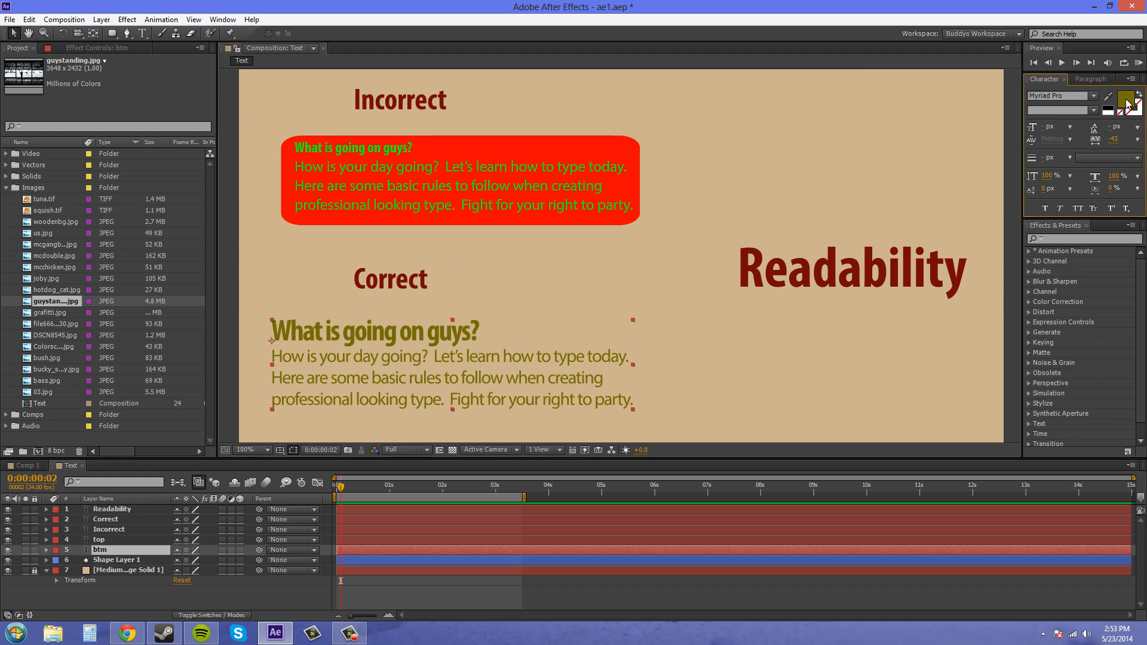
click(1129, 100)
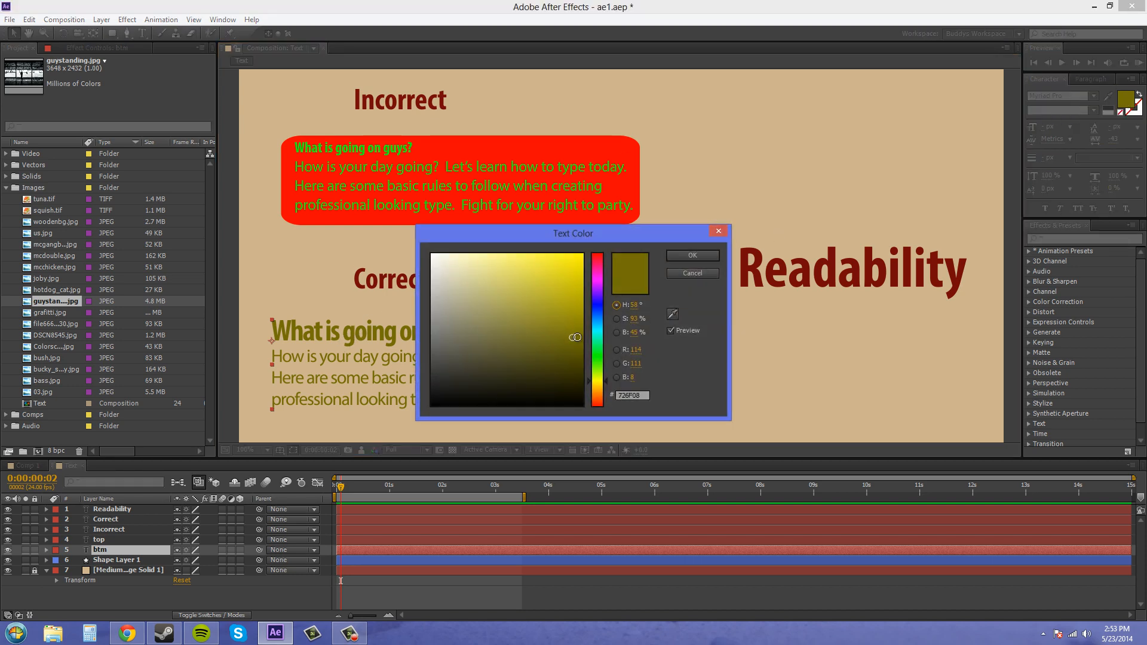